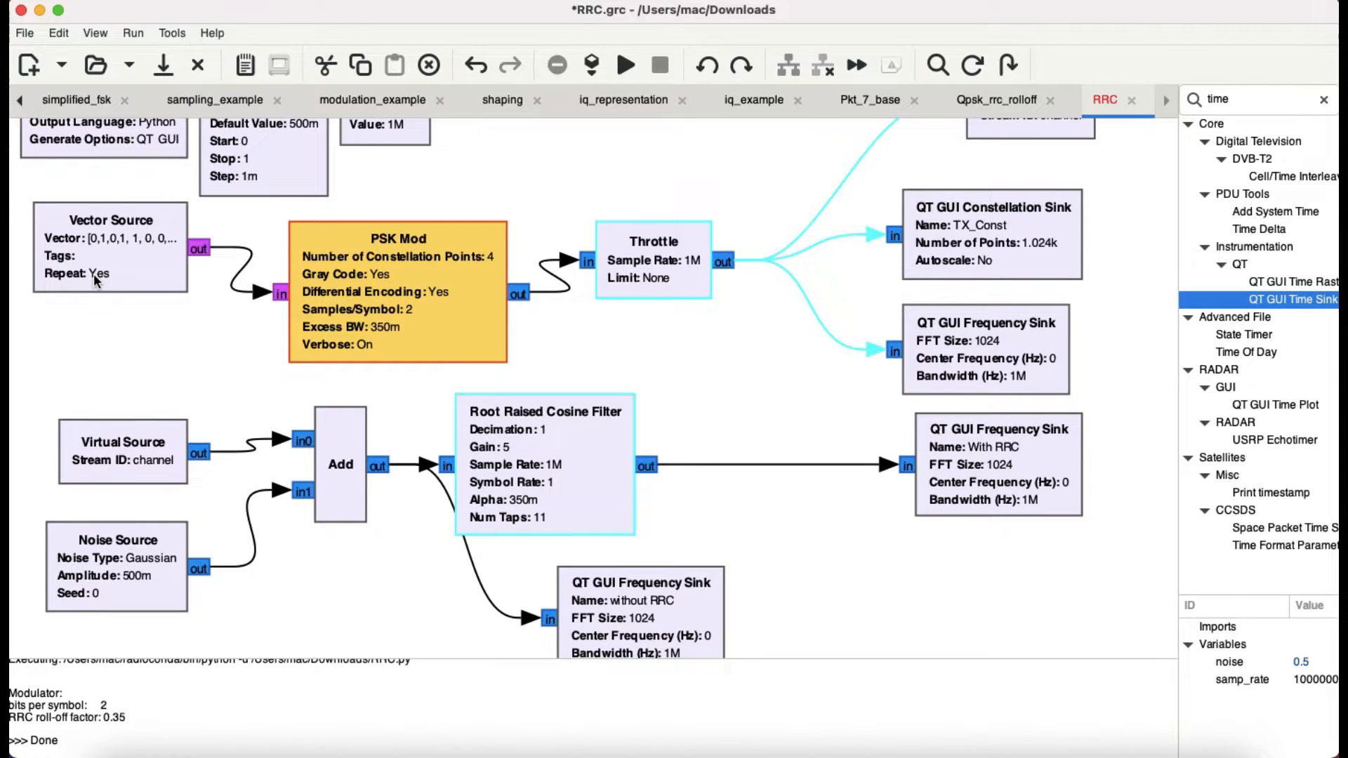
mouse_move(456, 334)
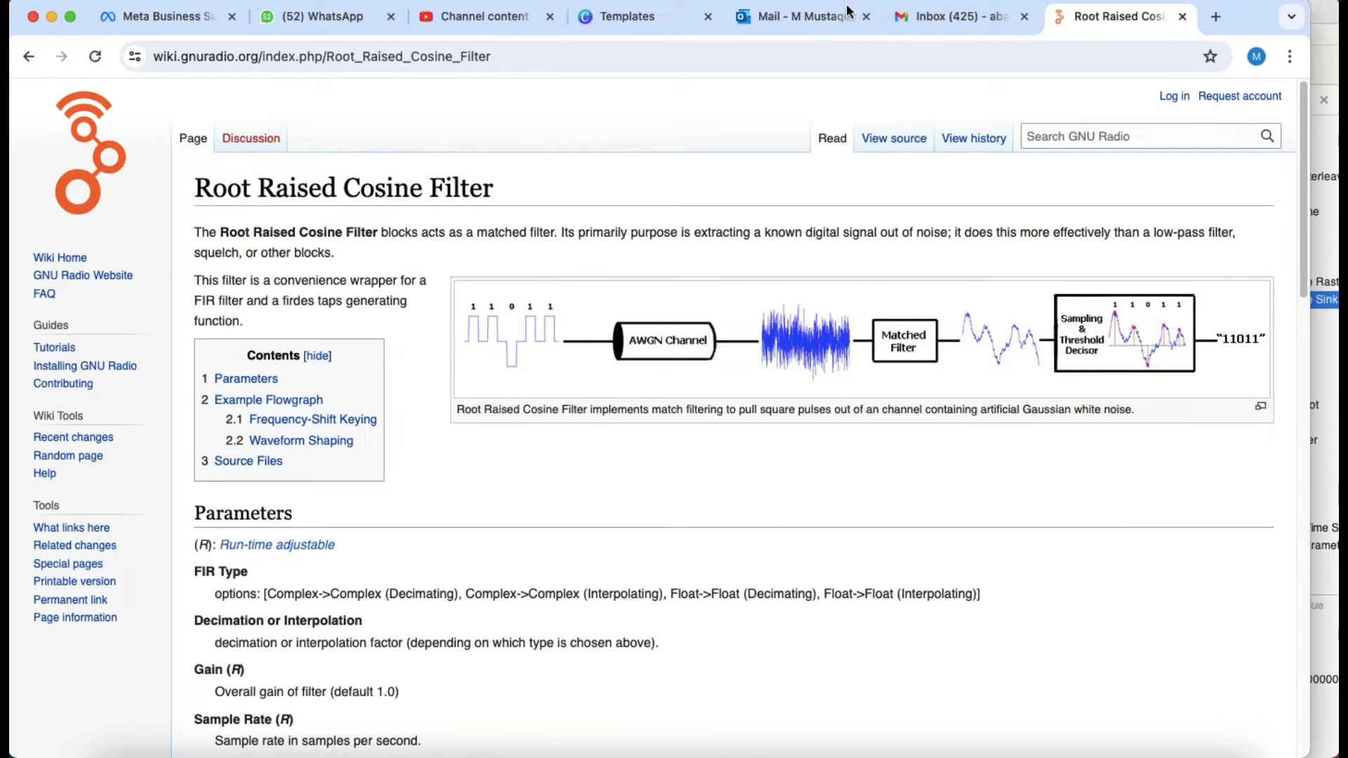
mouse_move(766, 388)
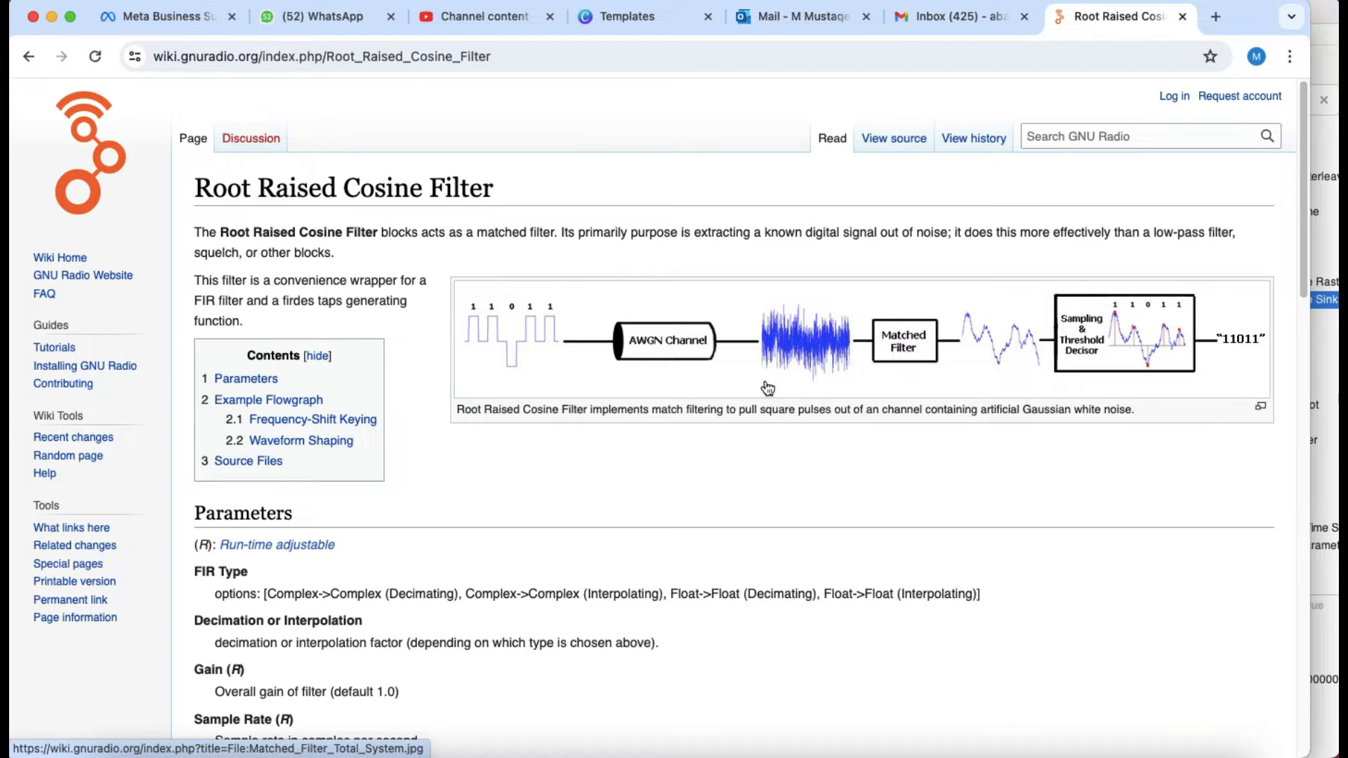
Step: Scroll down the Root Raised Cosine Filter wiki page to its matched-filter diagram
scroll("down", 3)
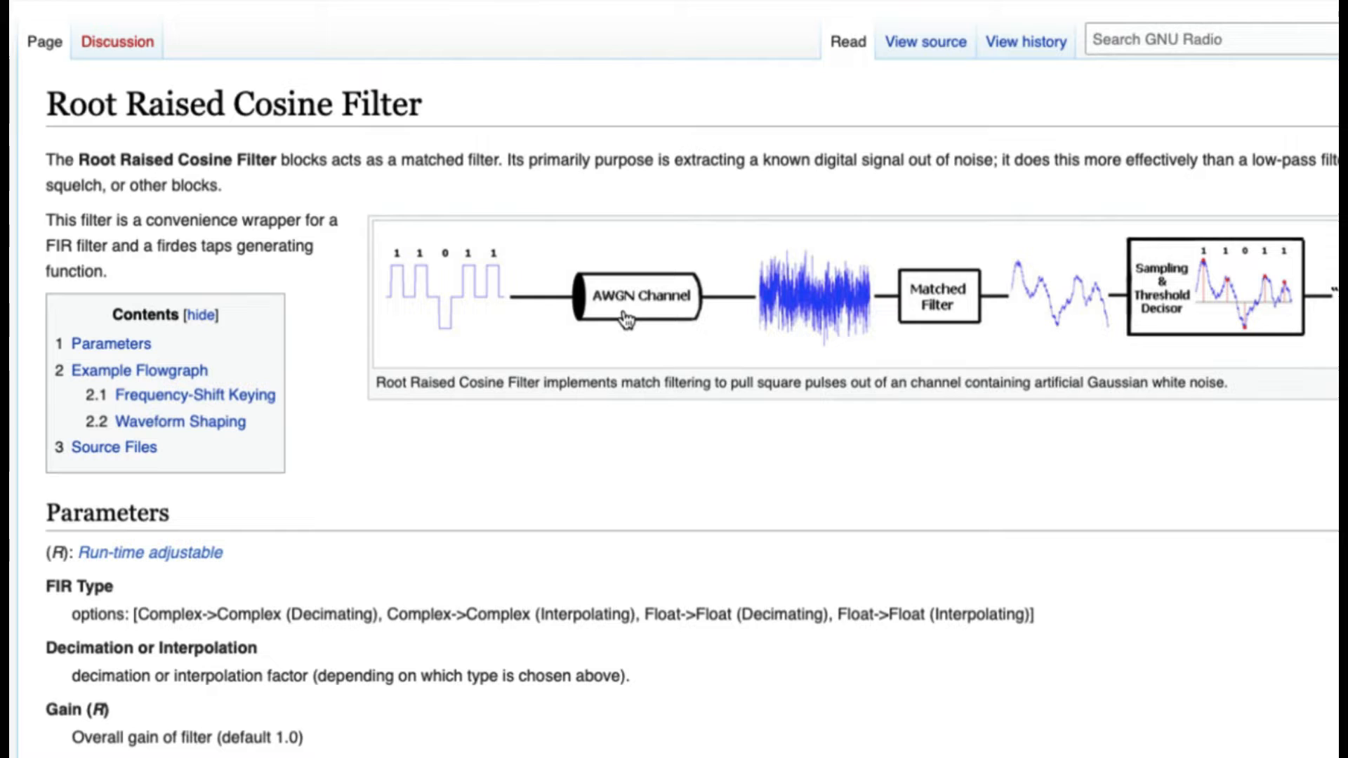
mouse_move(920, 277)
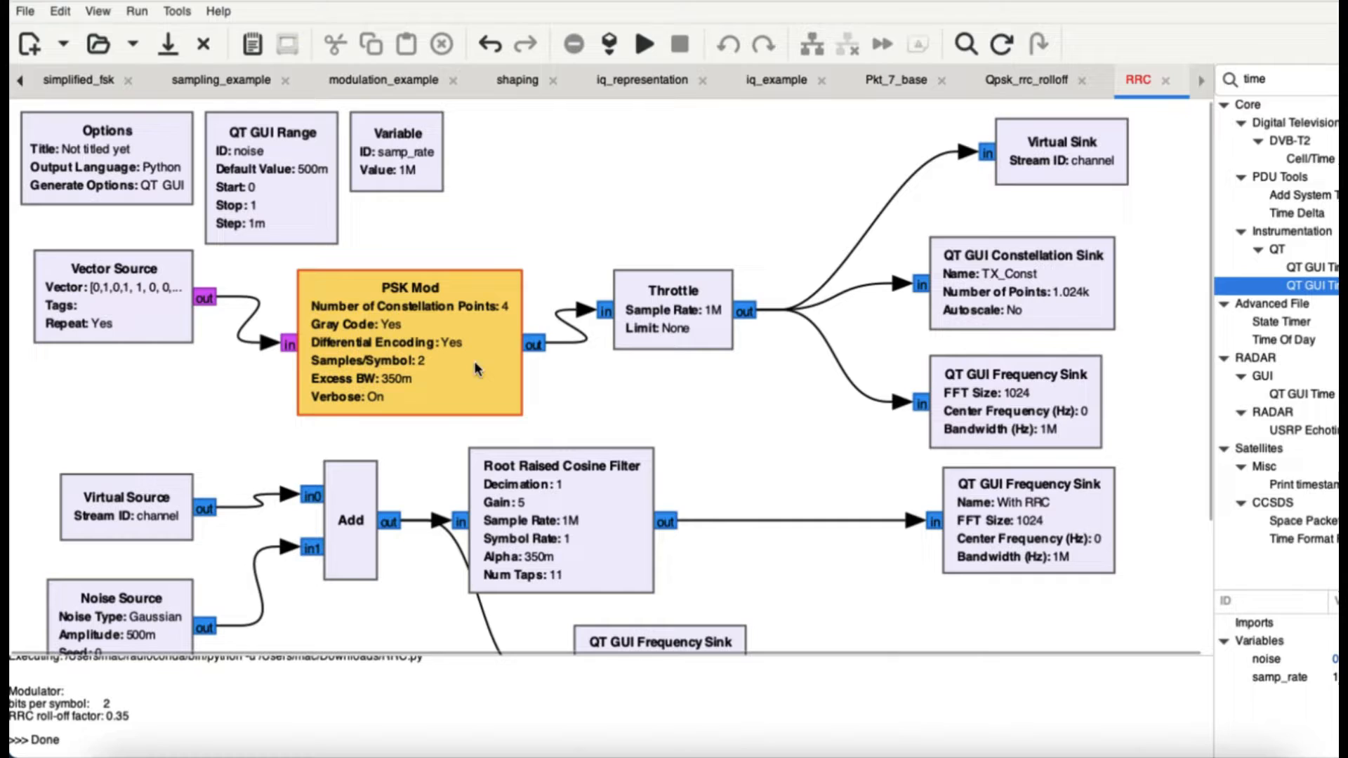
mouse_move(428, 384)
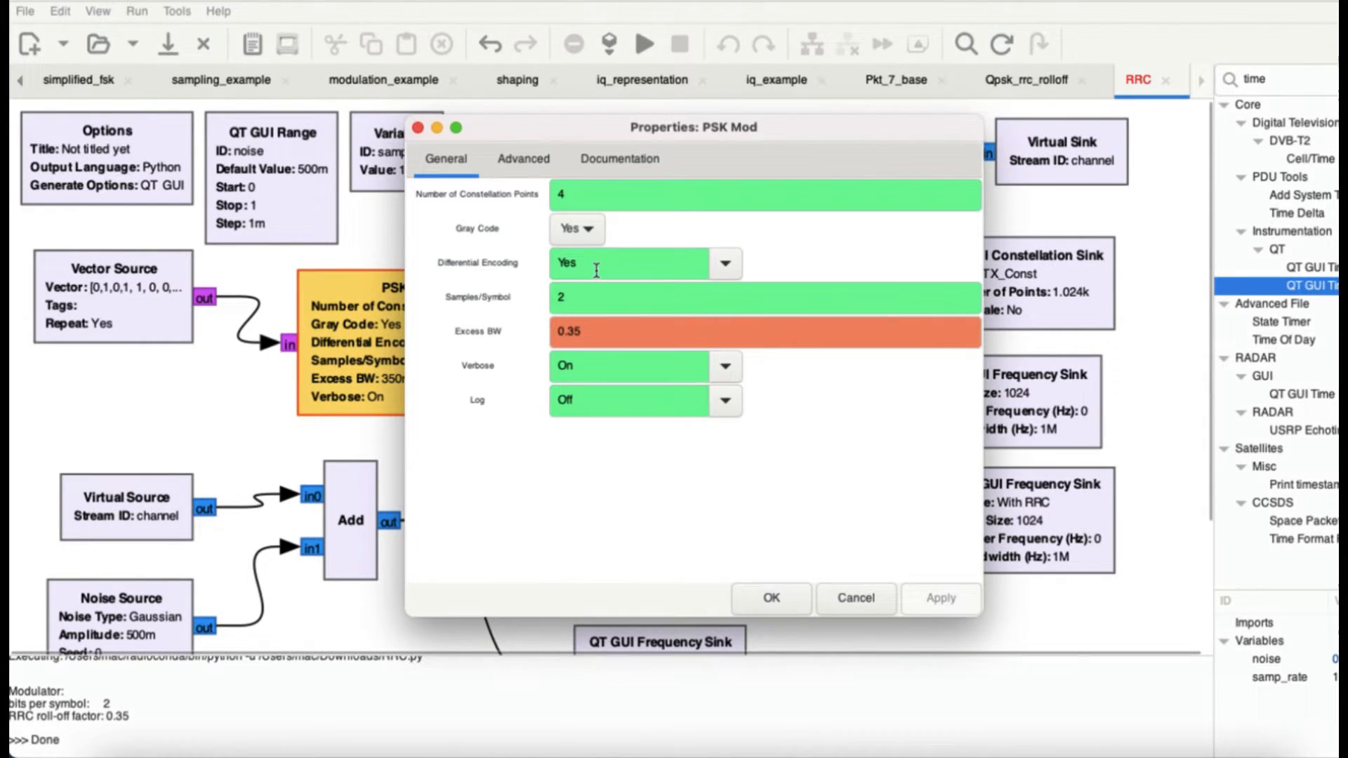
mouse_move(601, 194)
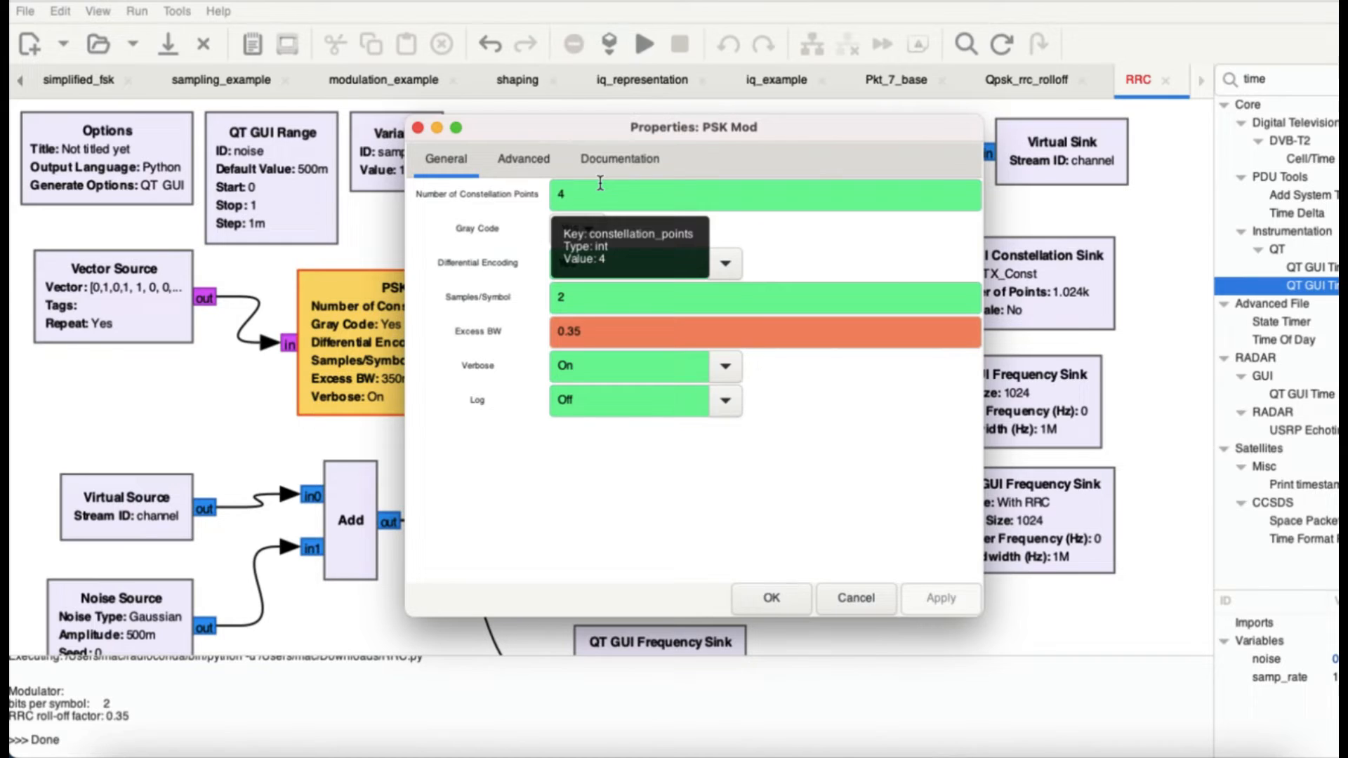
left_click(769, 597)
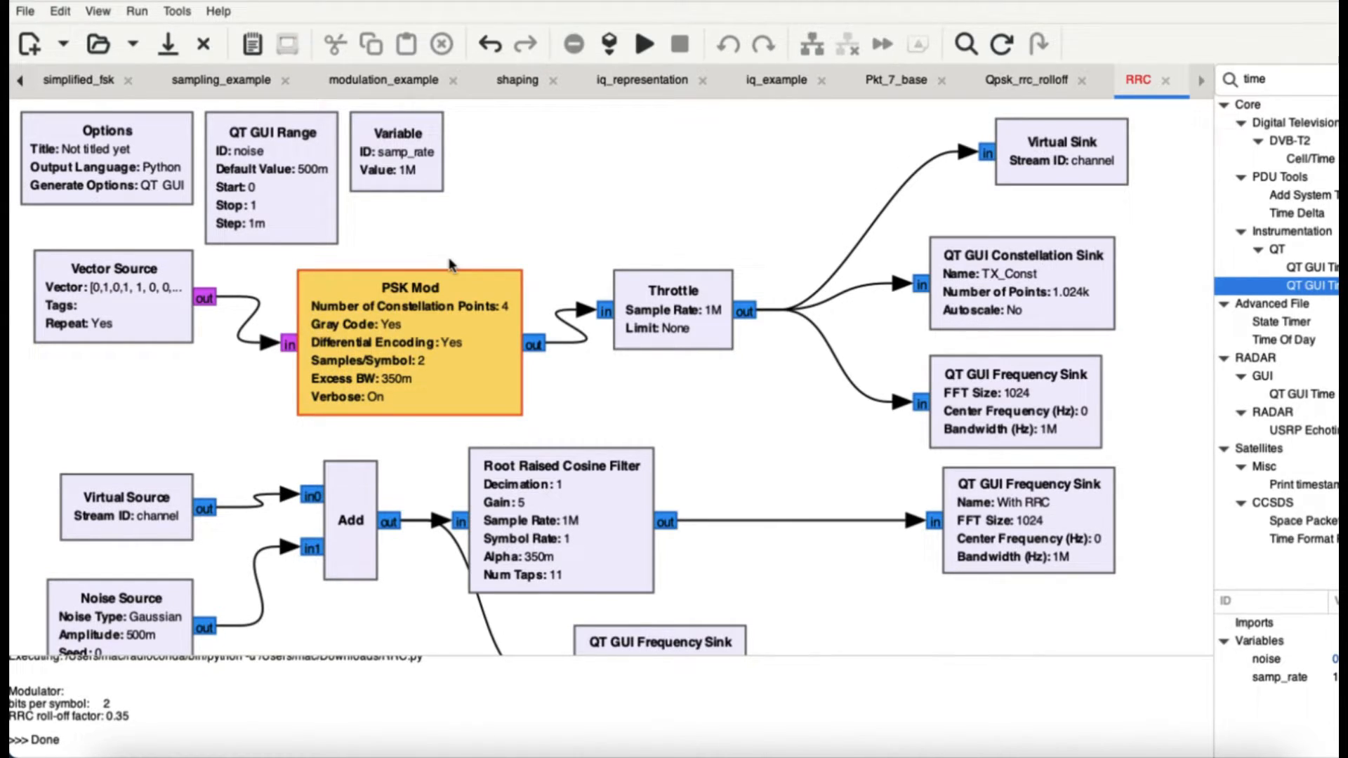
mouse_move(674, 340)
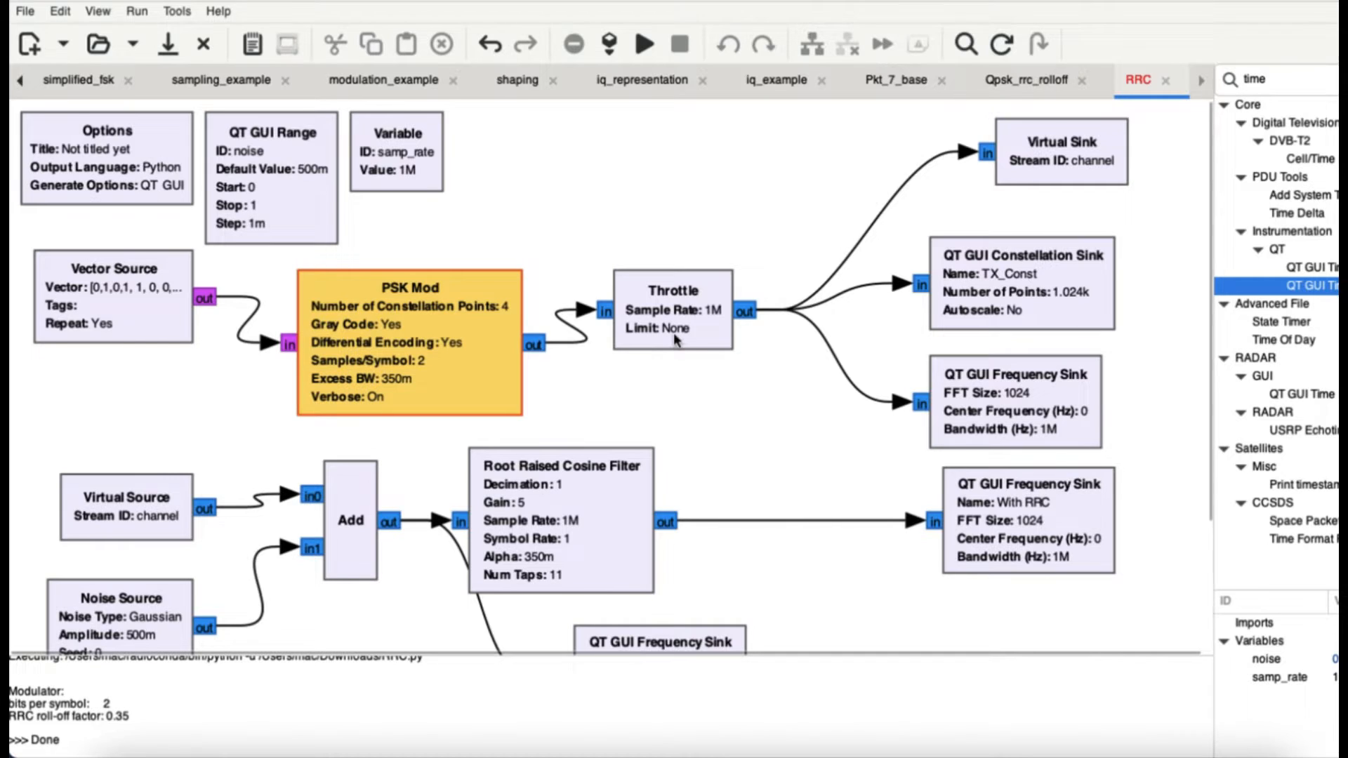
mouse_move(1022, 334)
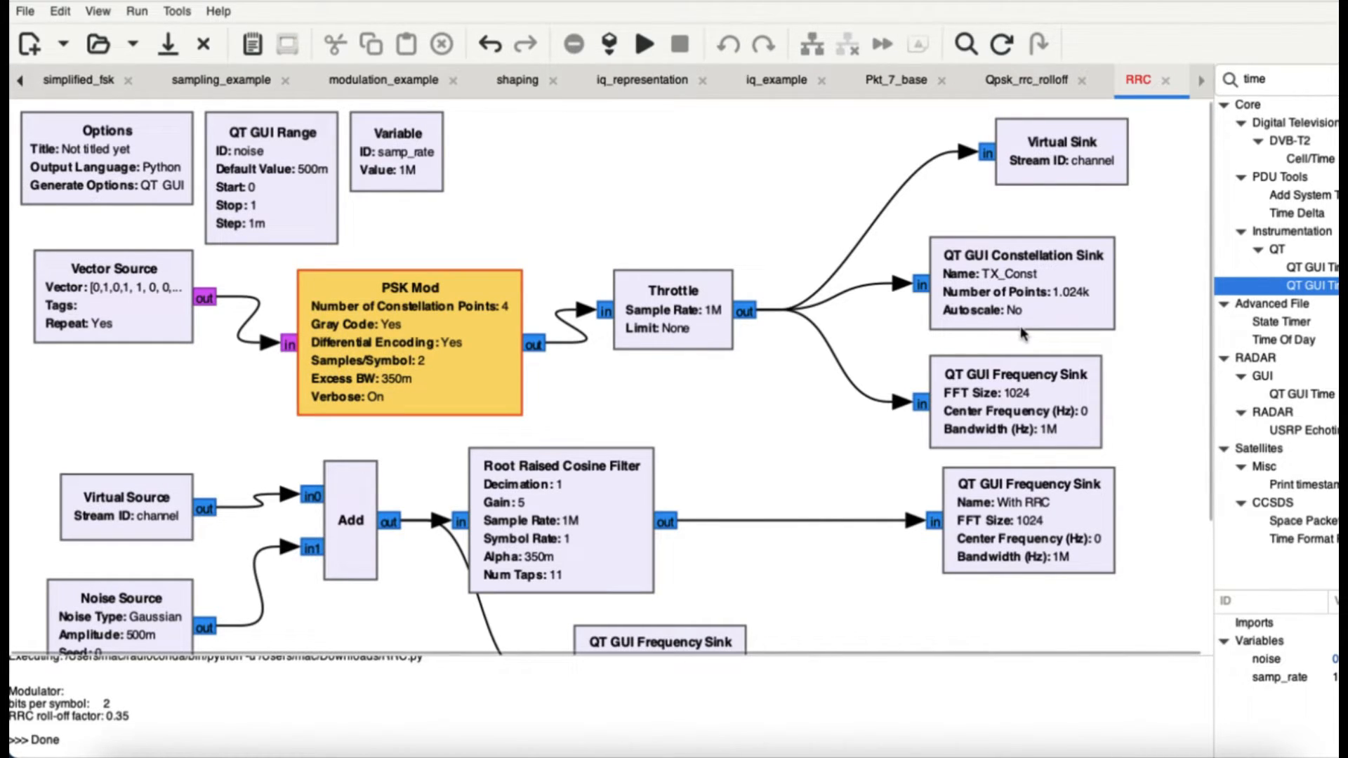
mouse_move(1064, 283)
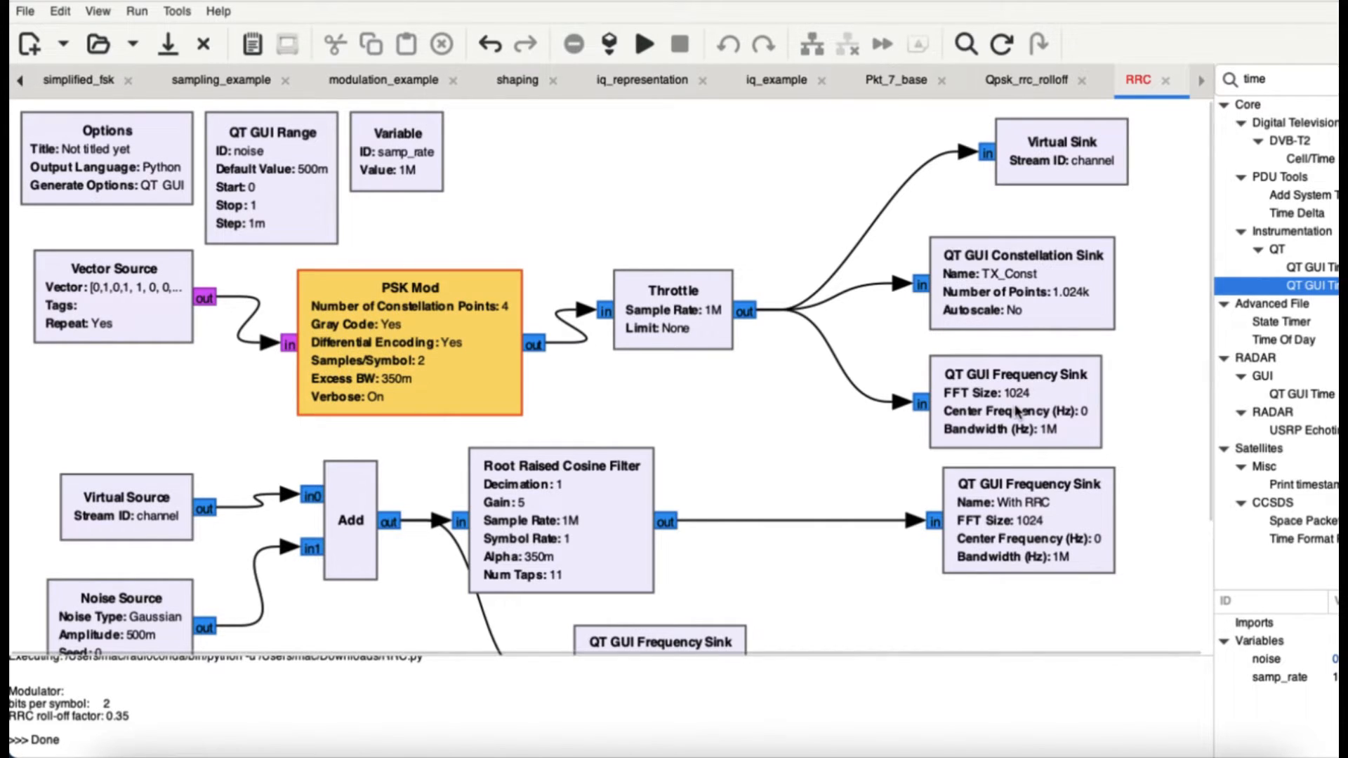
mouse_move(1037, 168)
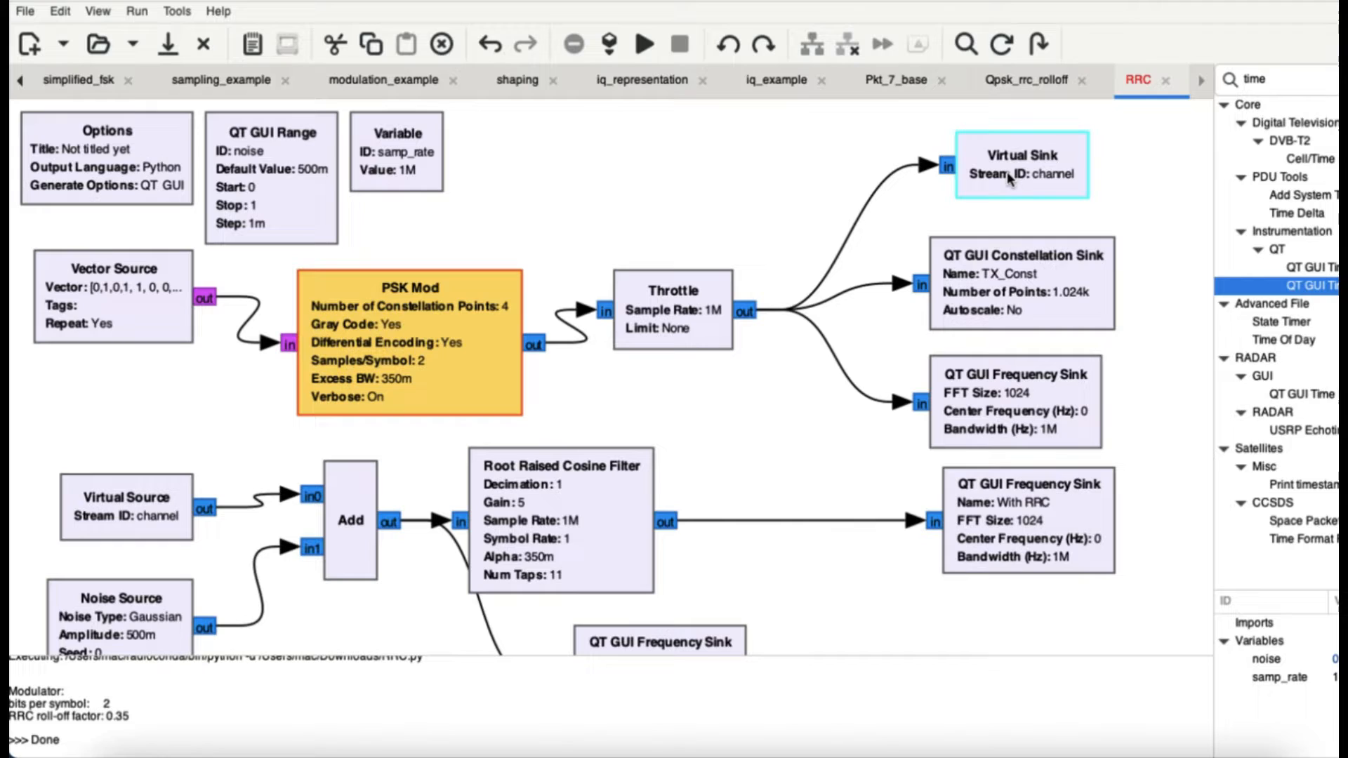
mouse_move(1036, 173)
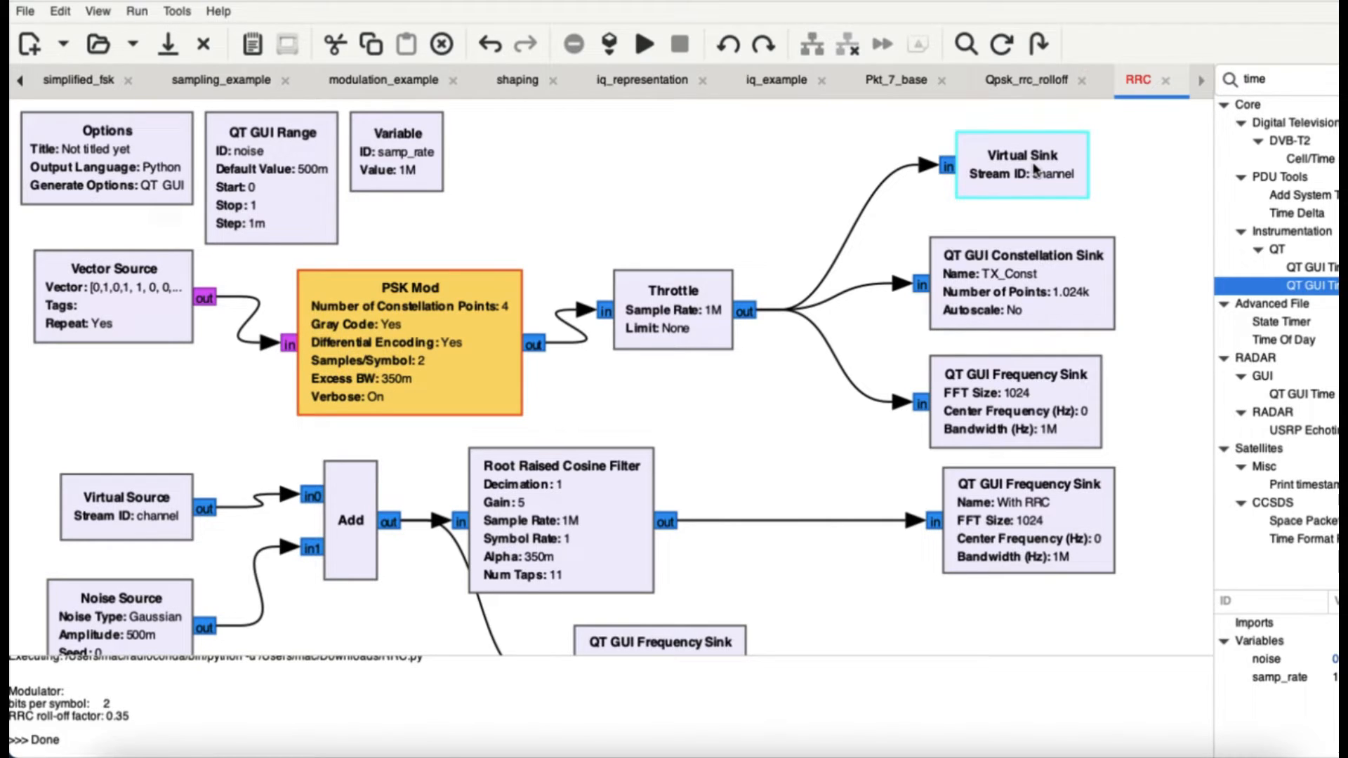
mouse_move(797, 176)
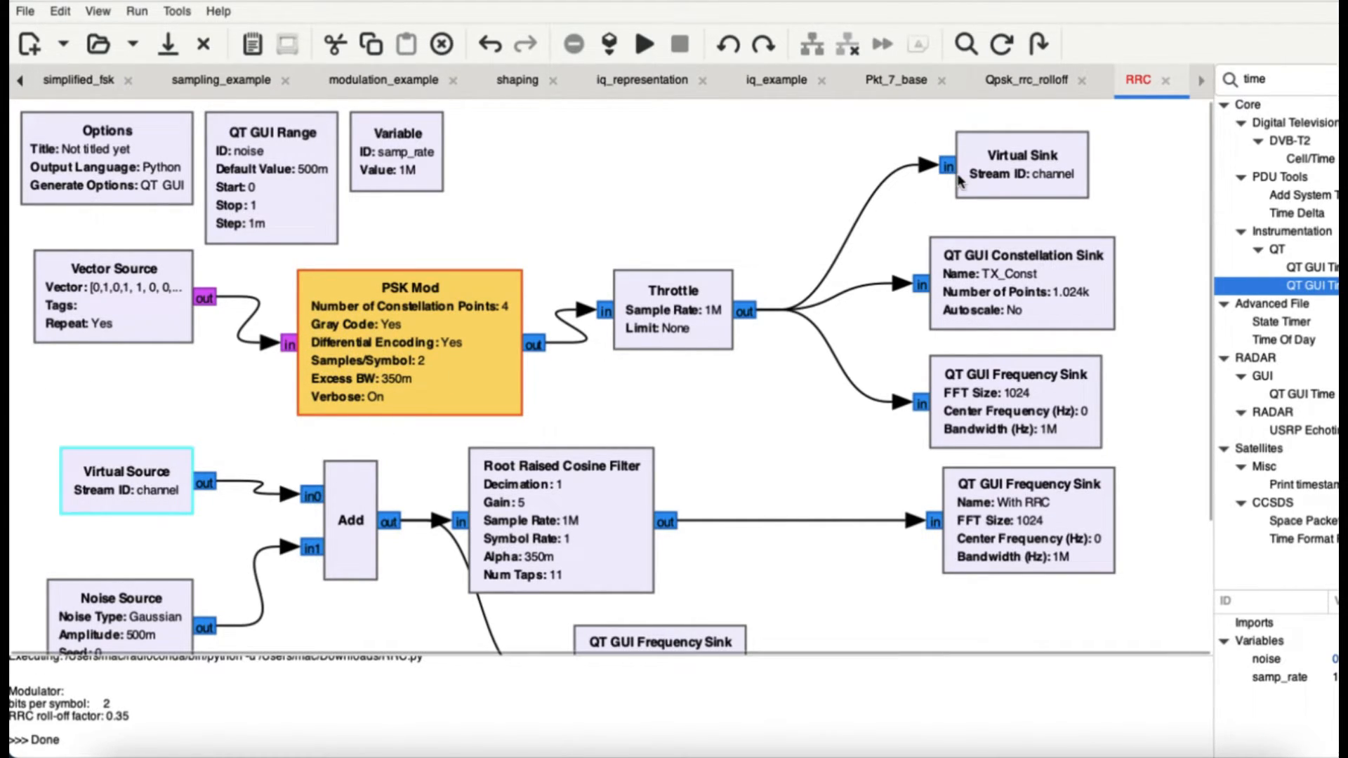
mouse_move(155, 443)
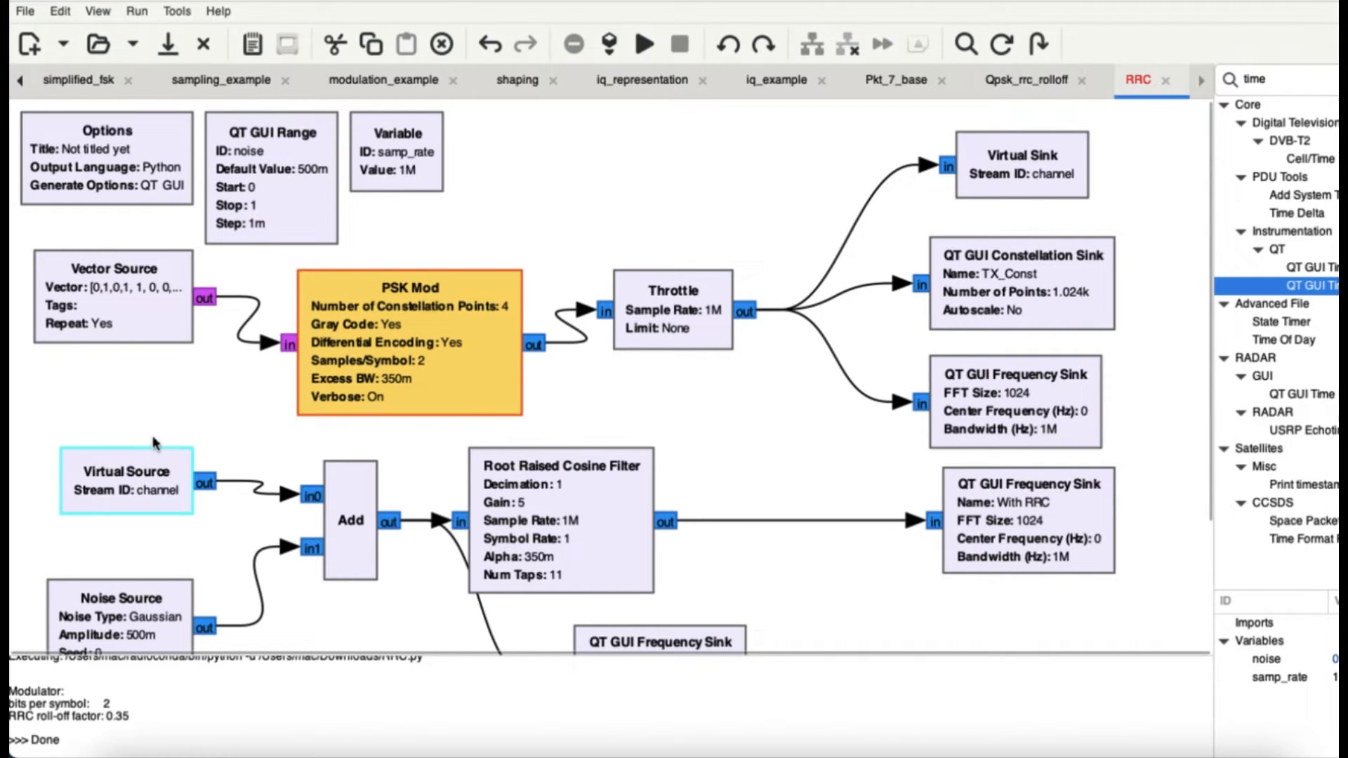
mouse_move(238, 532)
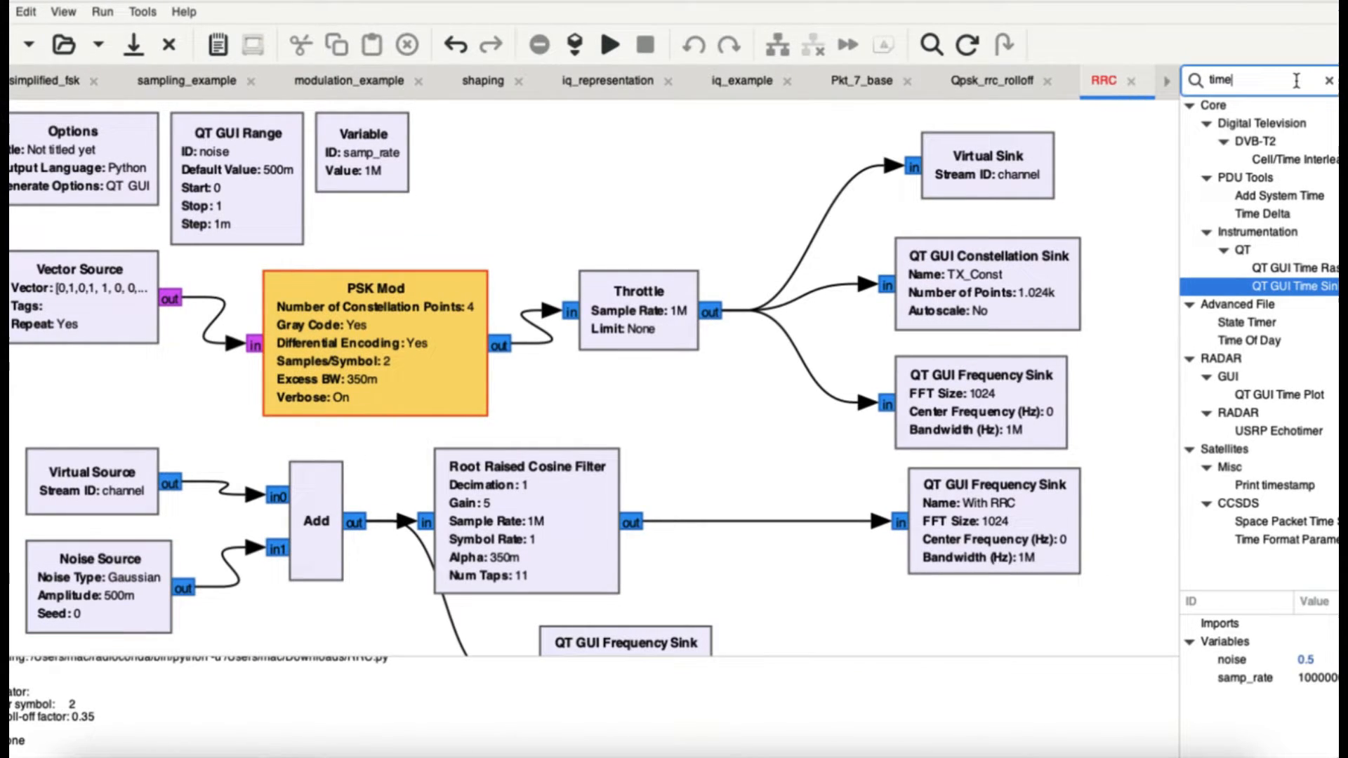
double_click(99, 558)
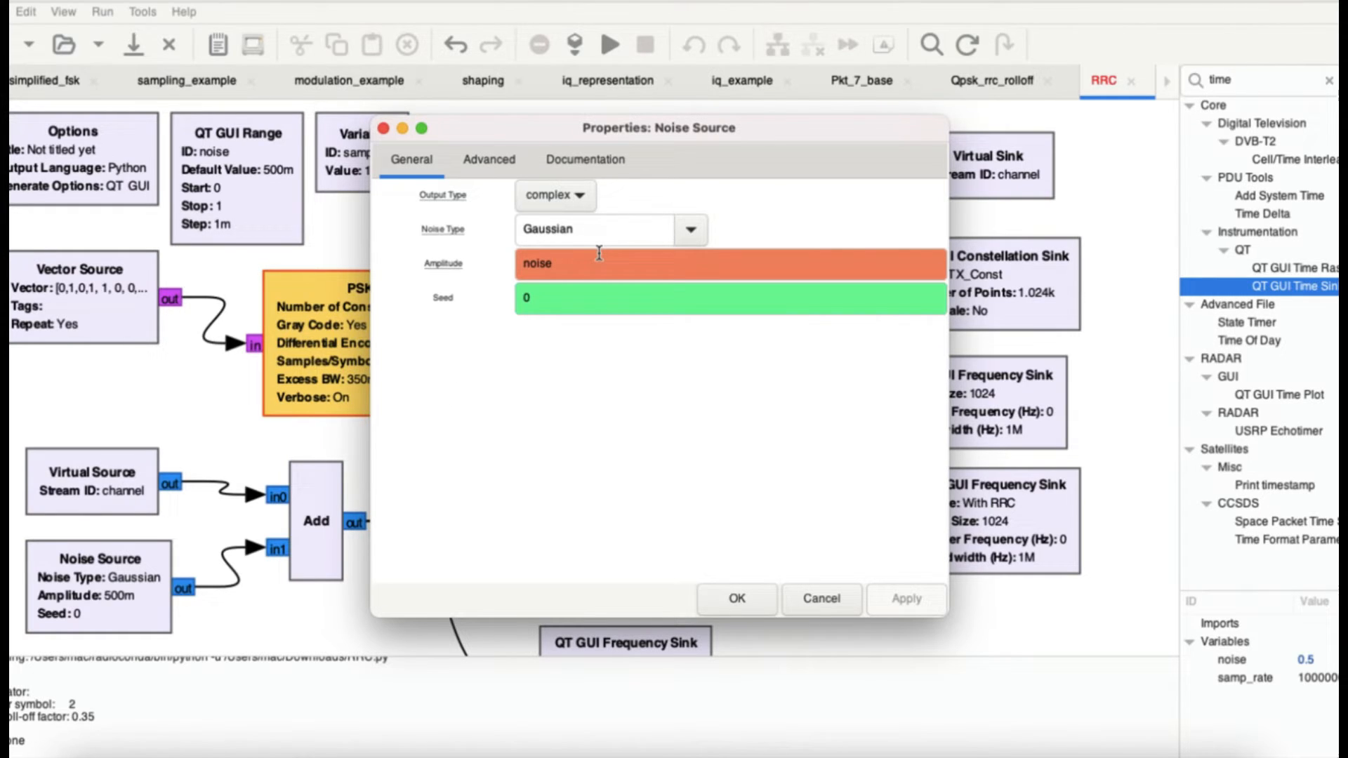
mouse_move(599, 253)
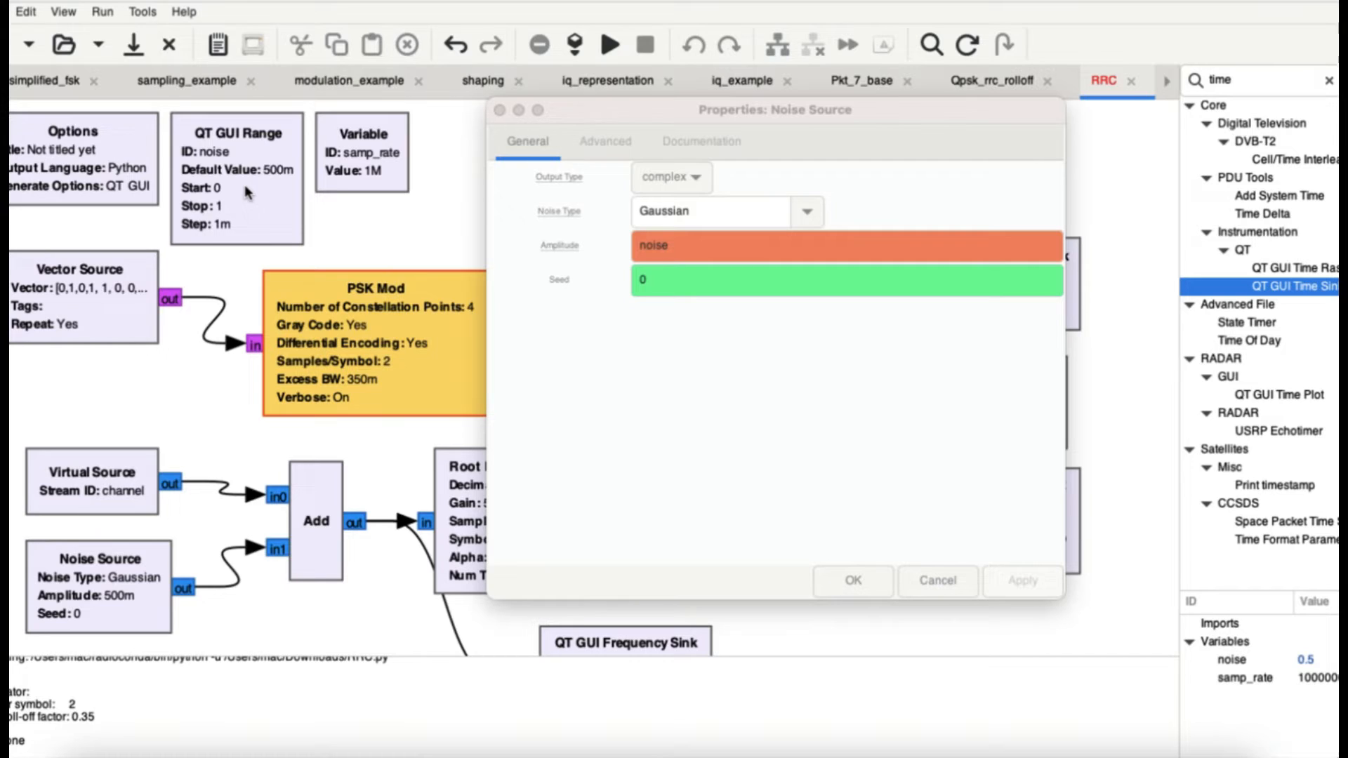
mouse_move(930, 716)
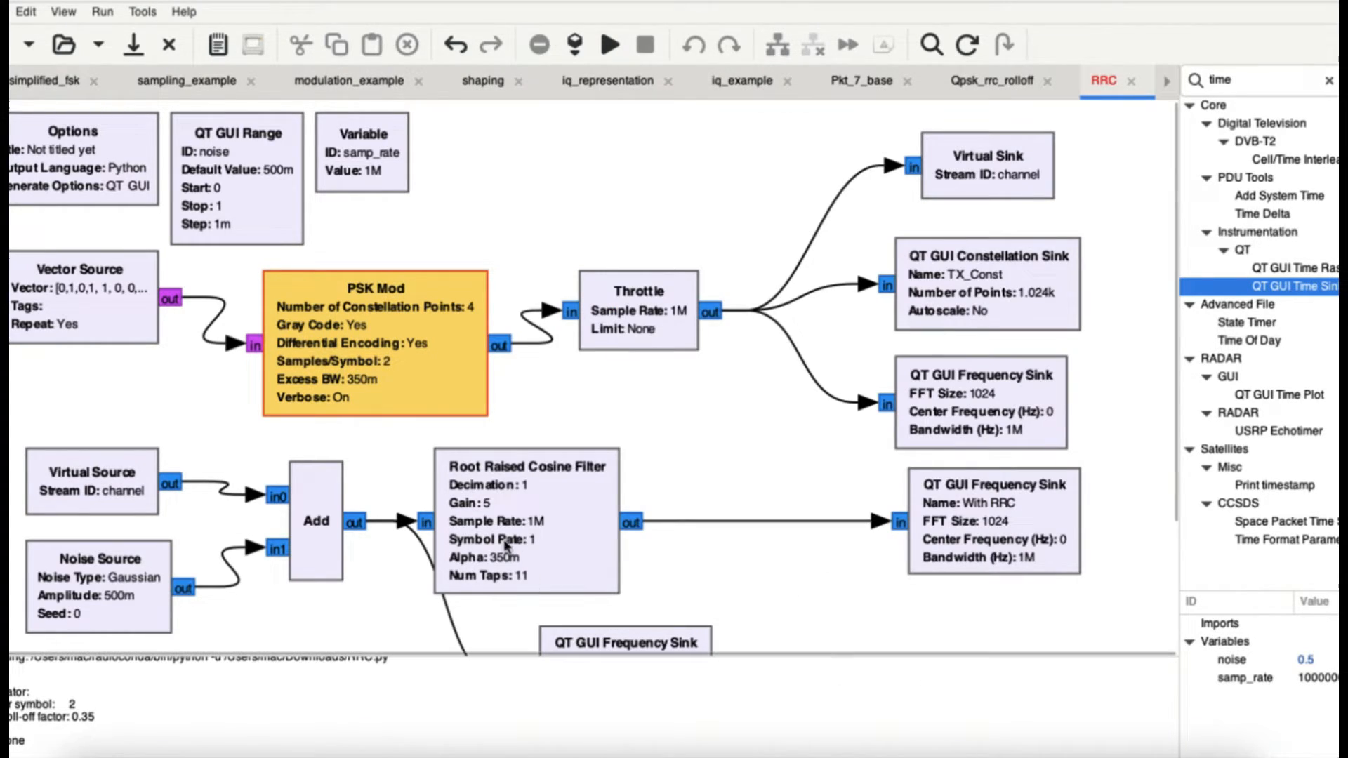
Step: Scroll down through the flowgraph in GNU Radio Companion
scroll("down", 3)
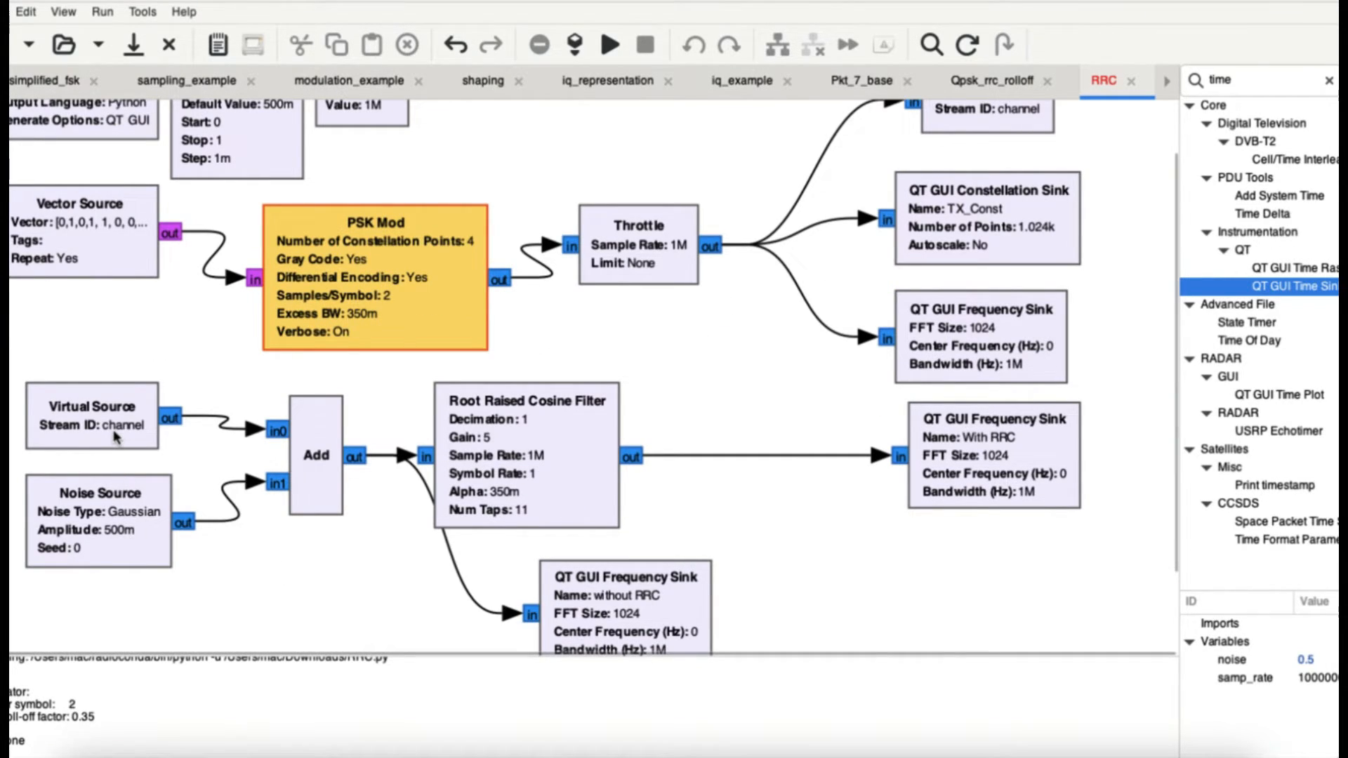
mouse_move(378, 509)
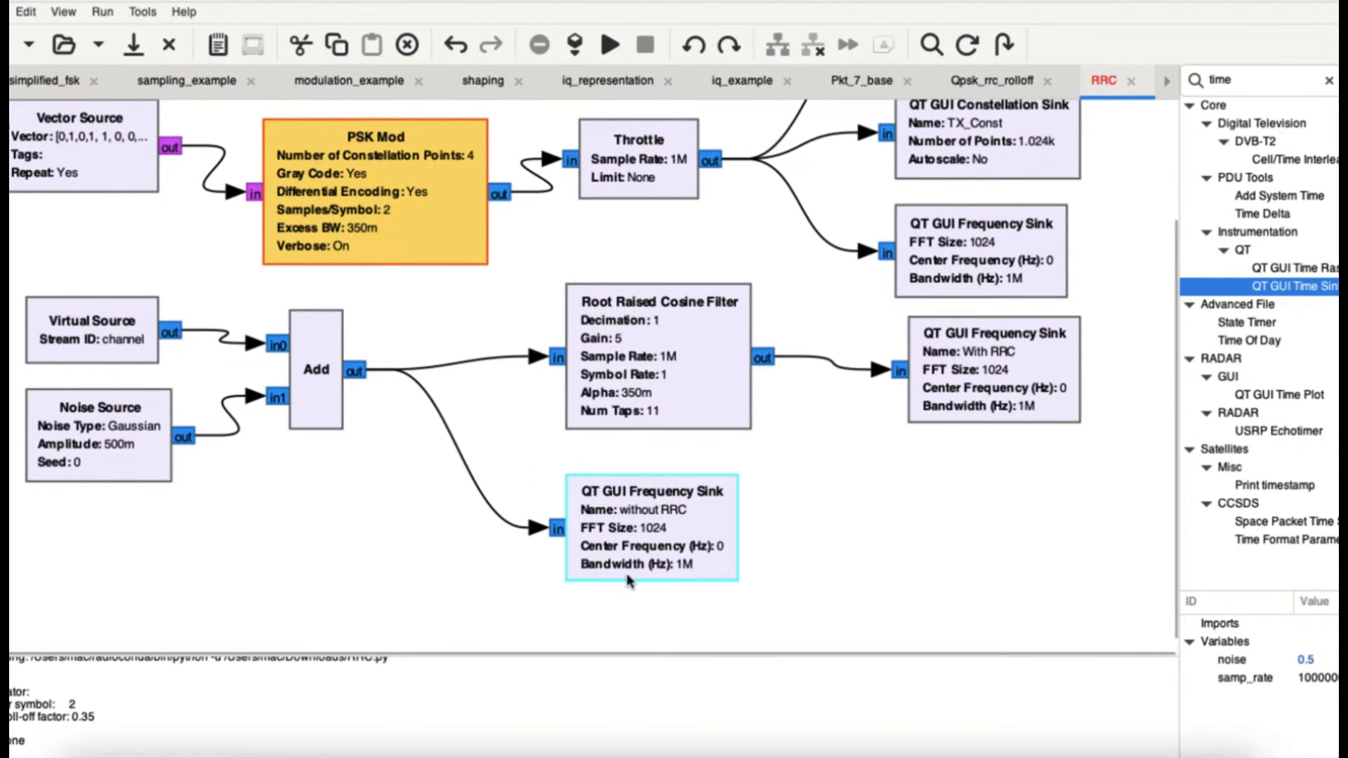
mouse_move(398, 422)
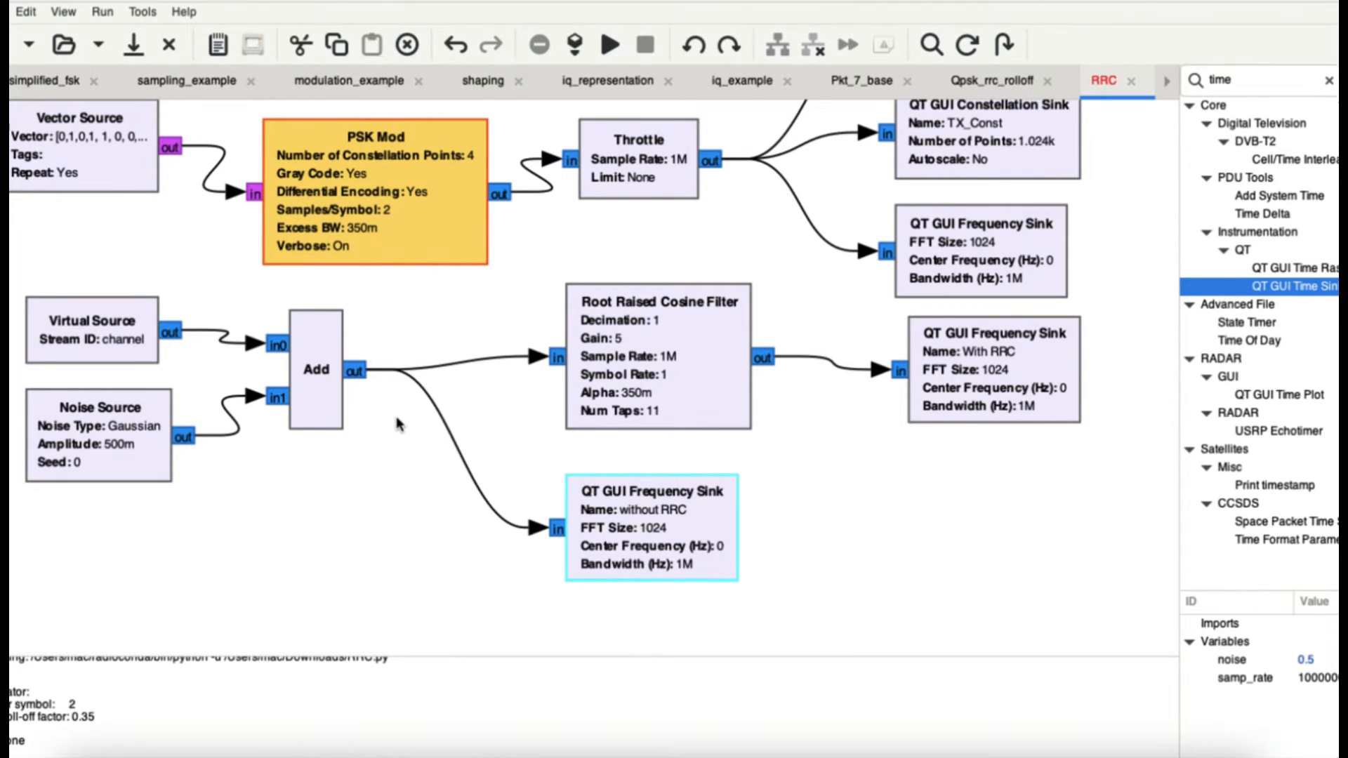
mouse_move(368, 393)
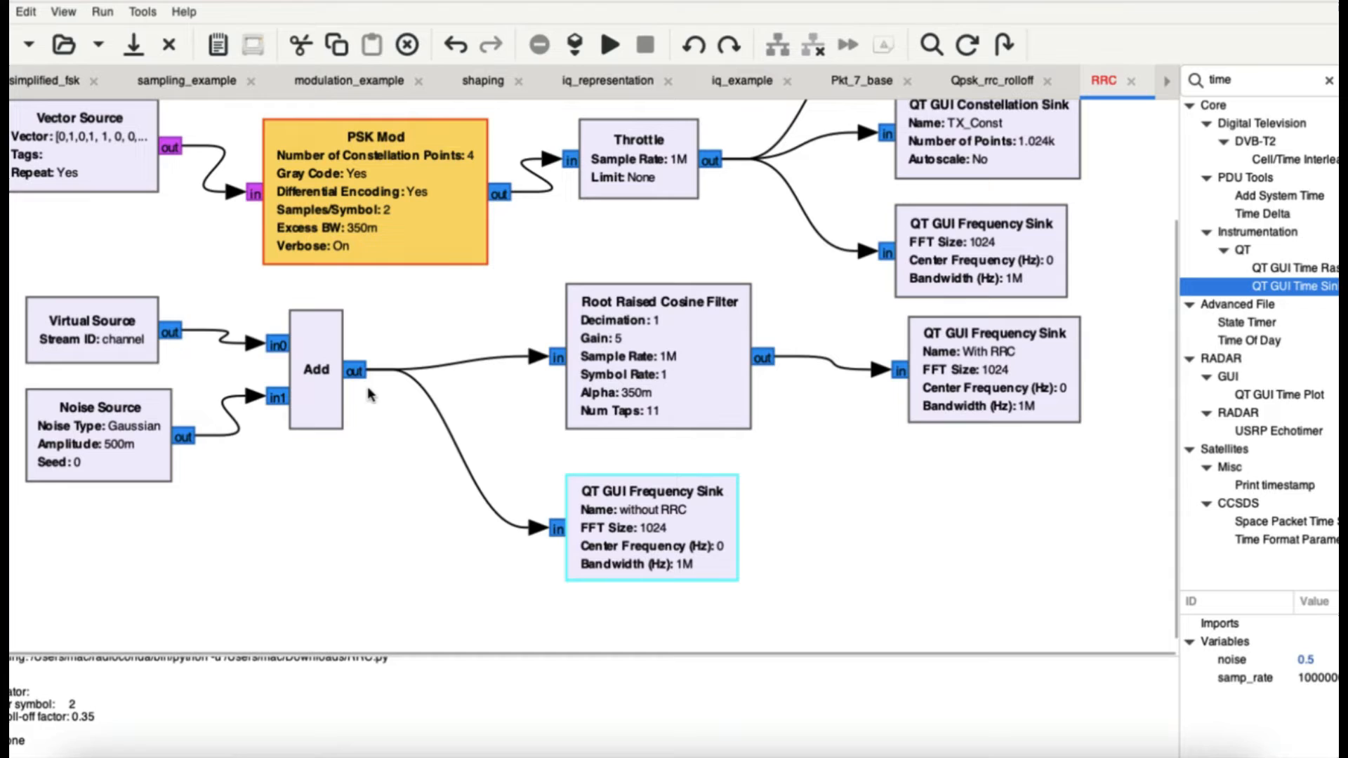
mouse_move(312, 397)
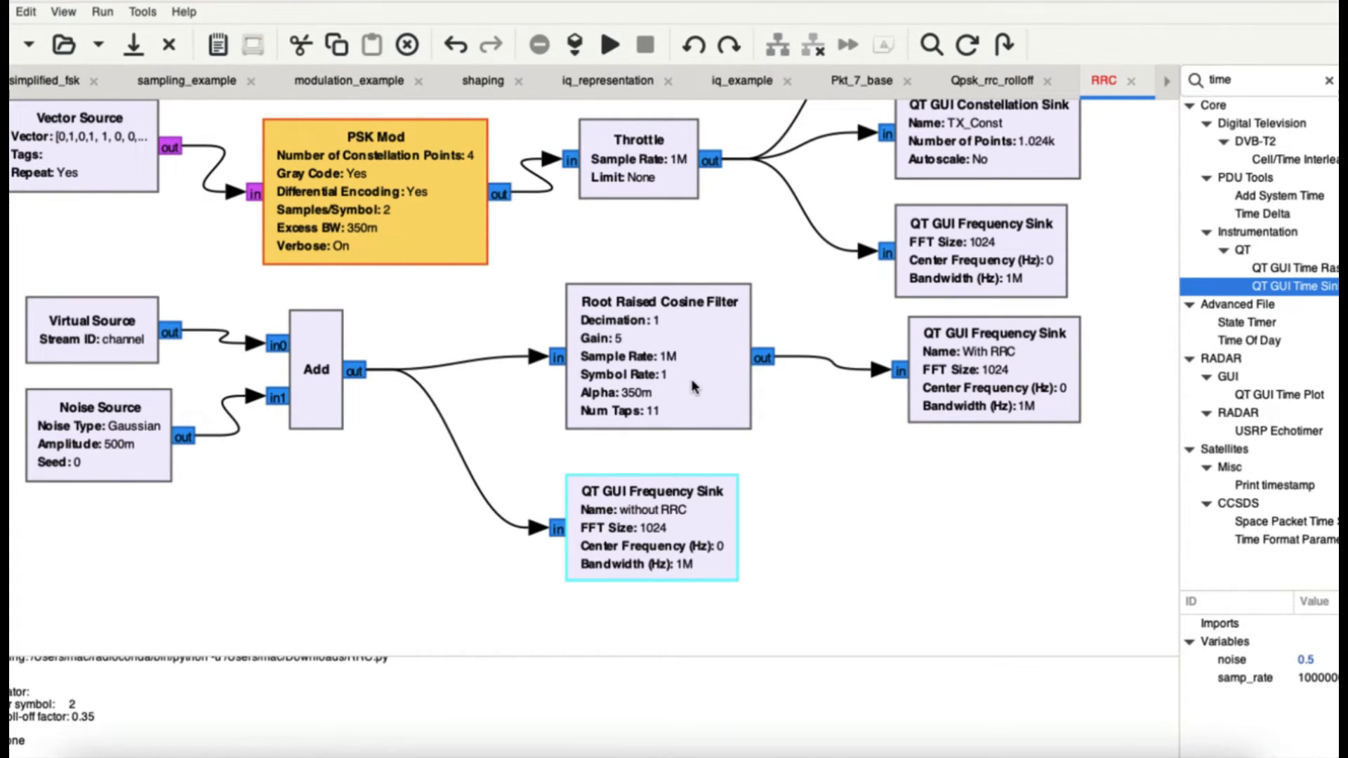
mouse_move(769, 295)
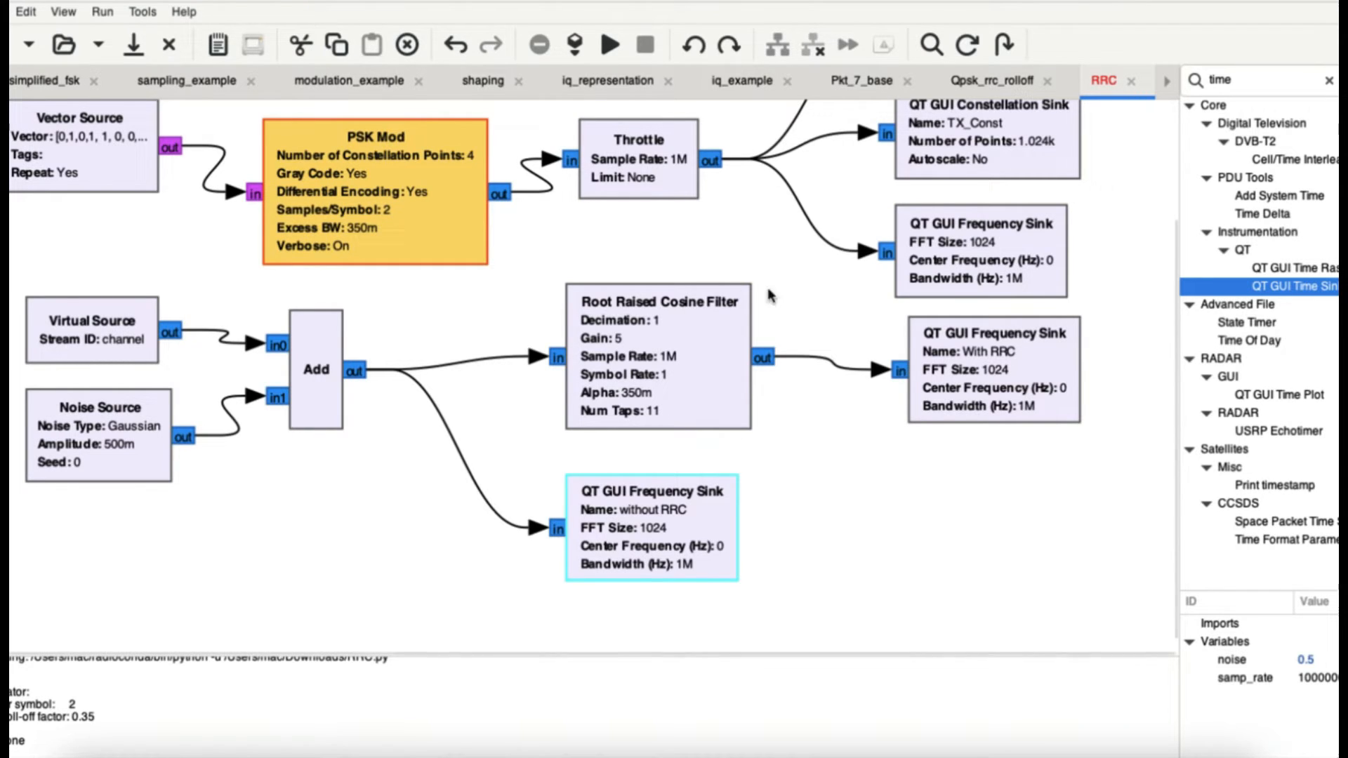
mouse_move(993, 361)
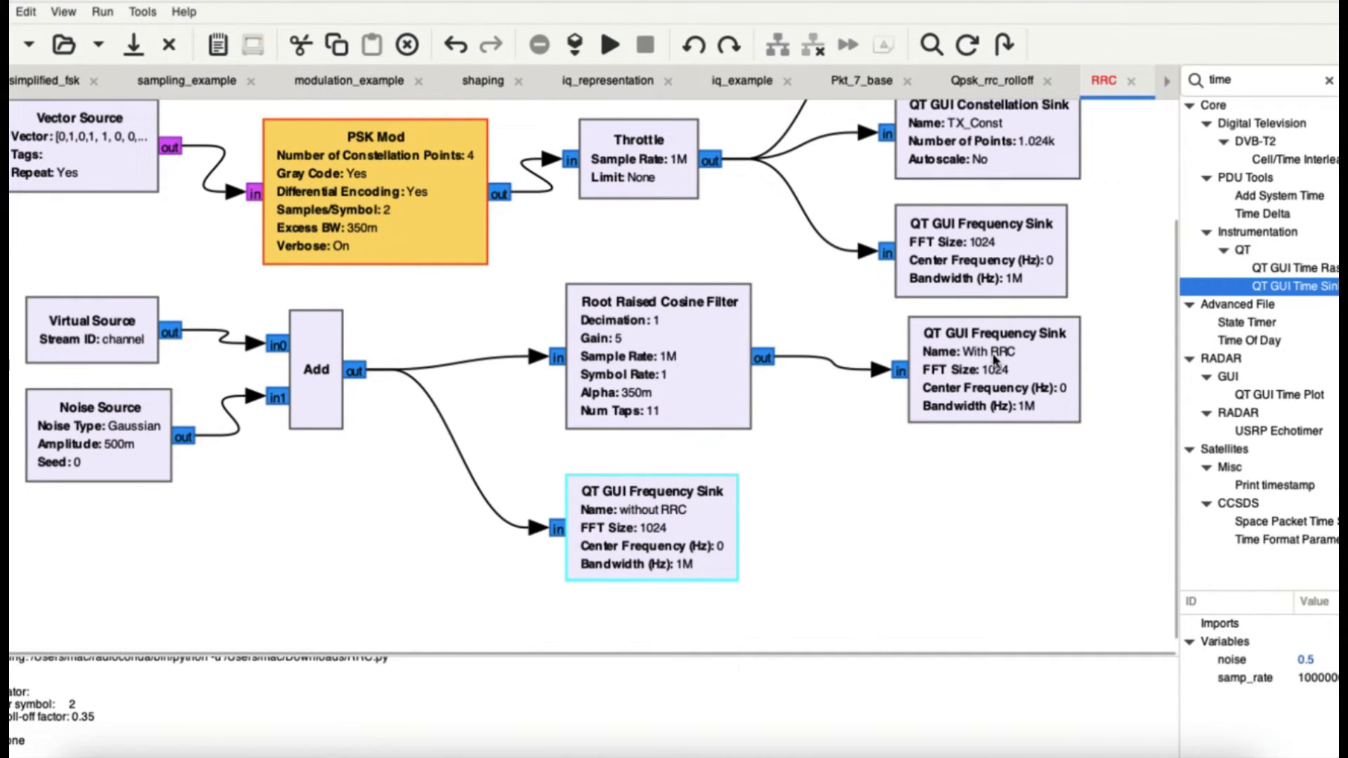
mouse_move(972, 370)
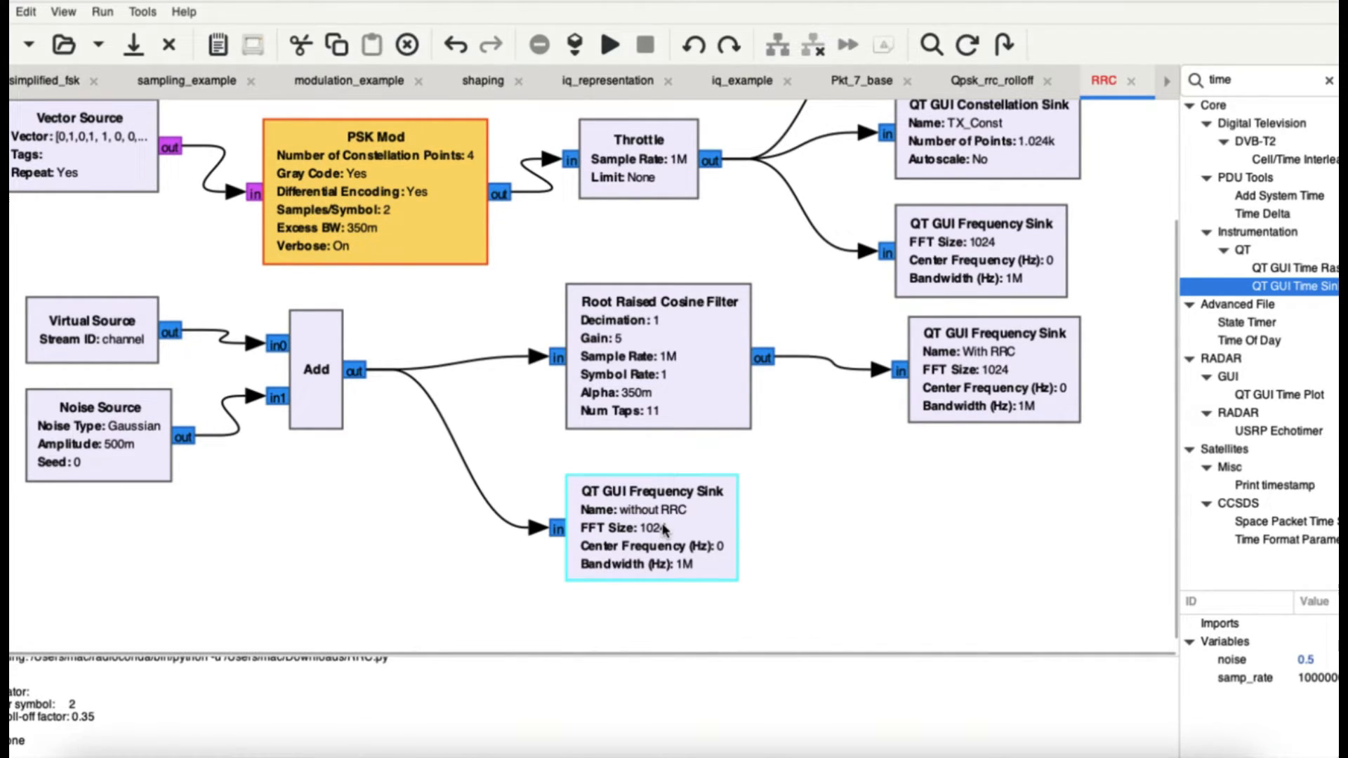
mouse_move(697, 528)
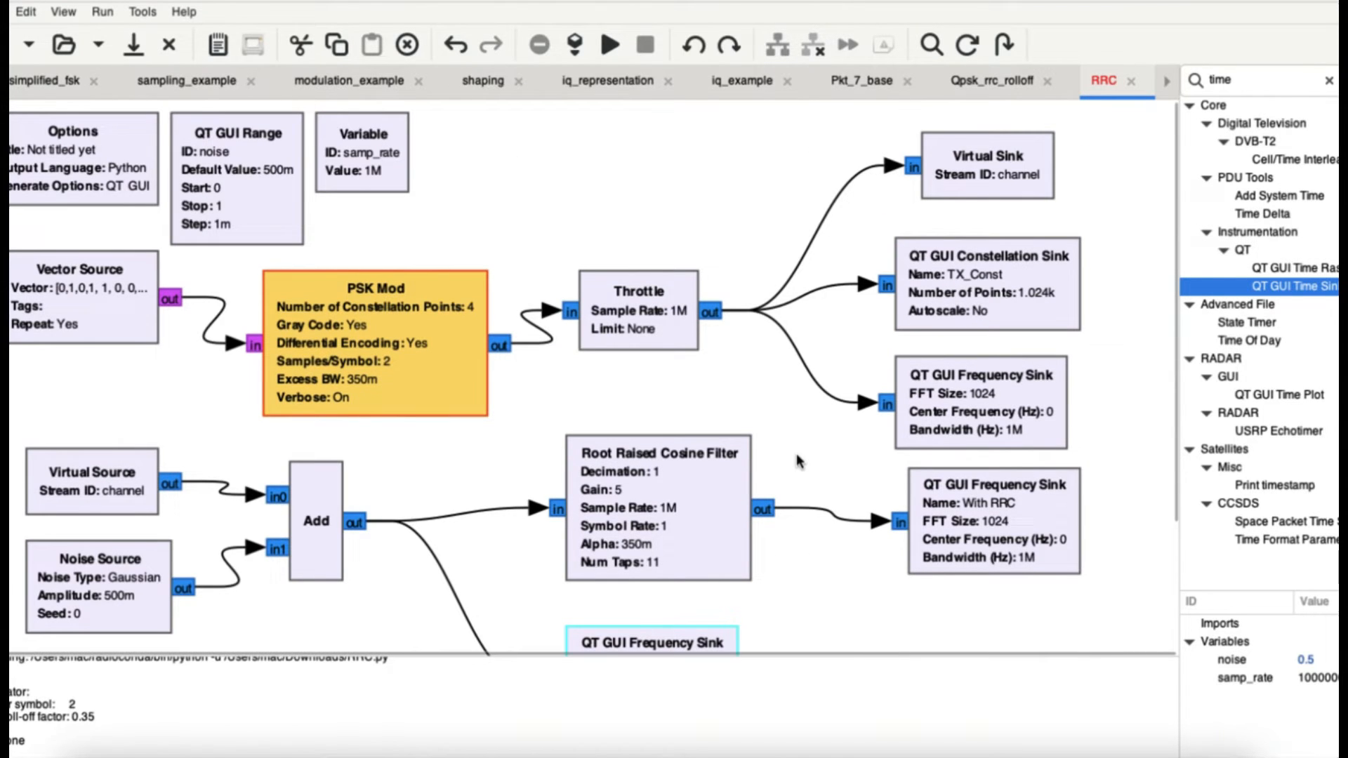
mouse_move(721, 490)
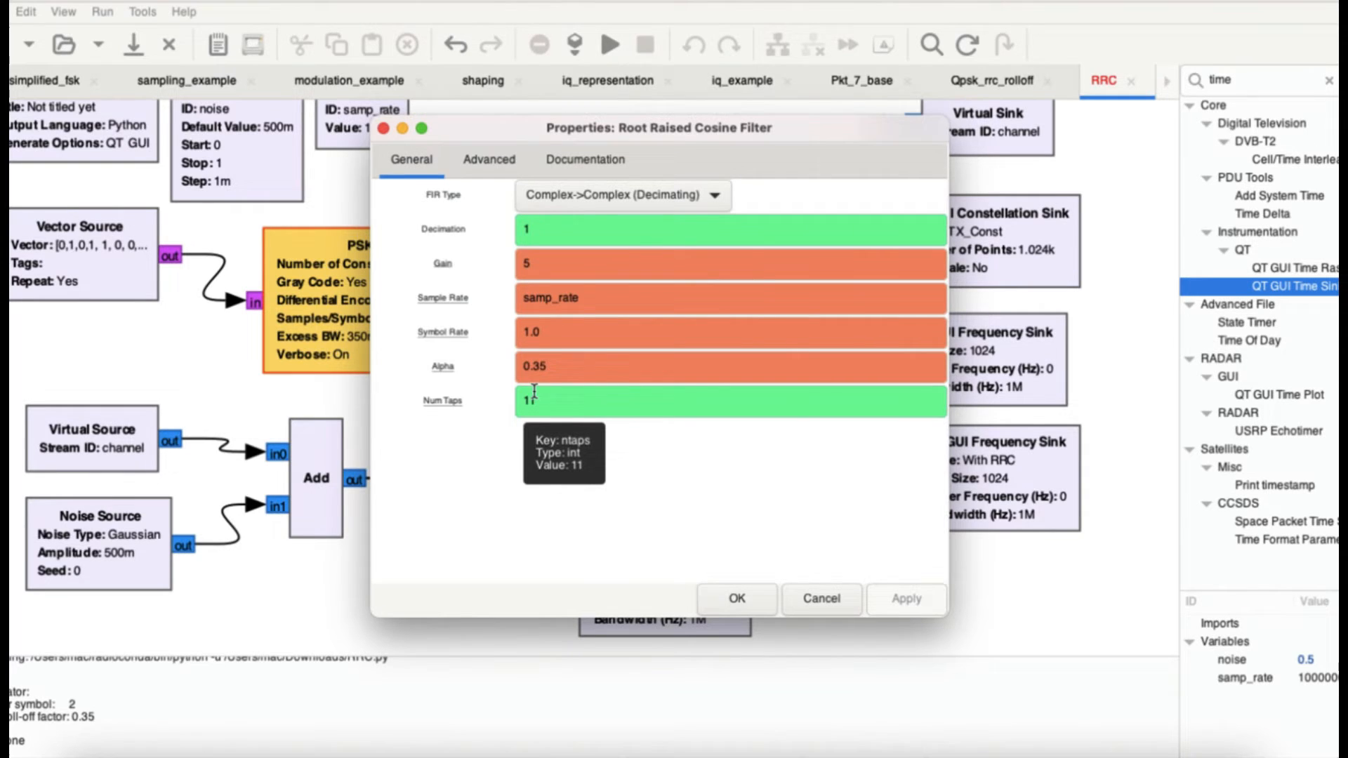
Step: Change the Root Raised Cosine Filter's gain from 5 to 1 and confirm
left_click(728, 264)
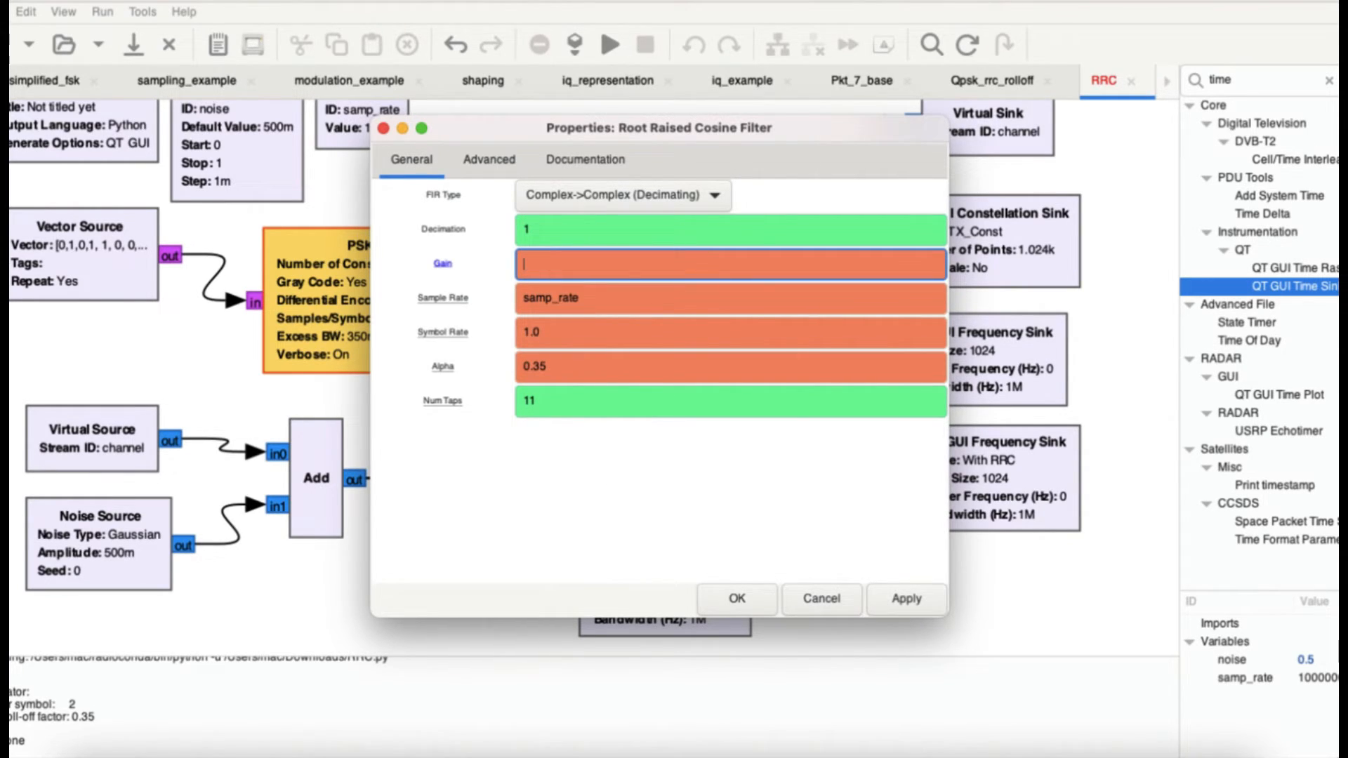
type("1")
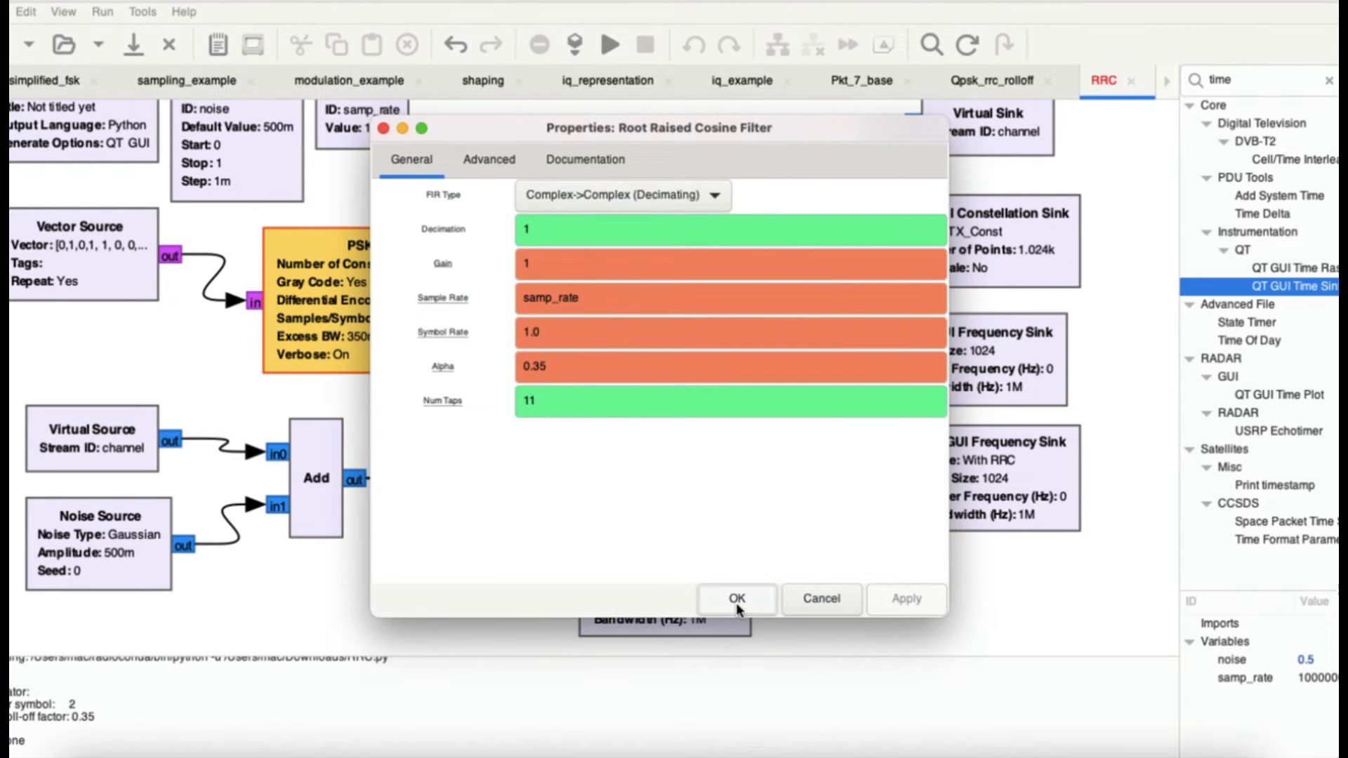
left_click(735, 598)
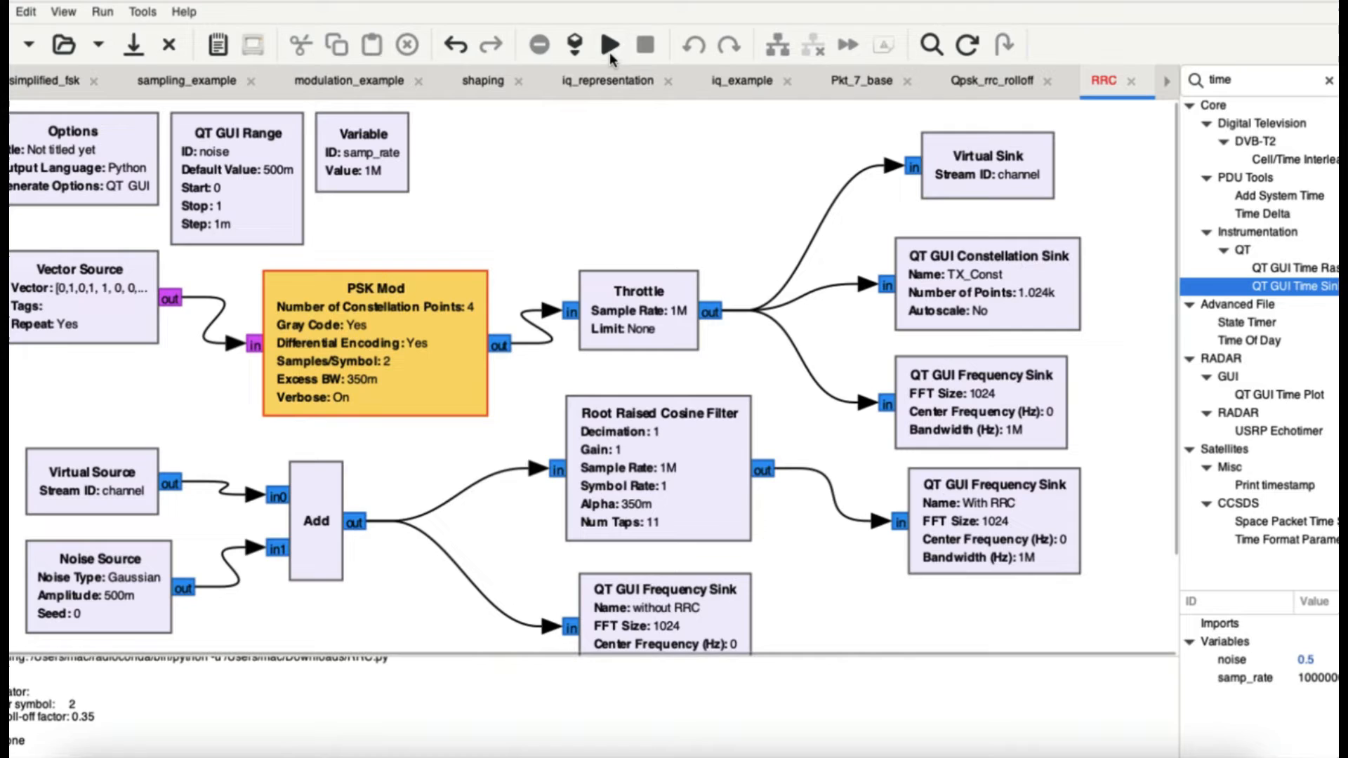
Step: Run the flowgraph, drop the noise slider to 0, and scroll through both spectrum plots
left_click(610, 45)
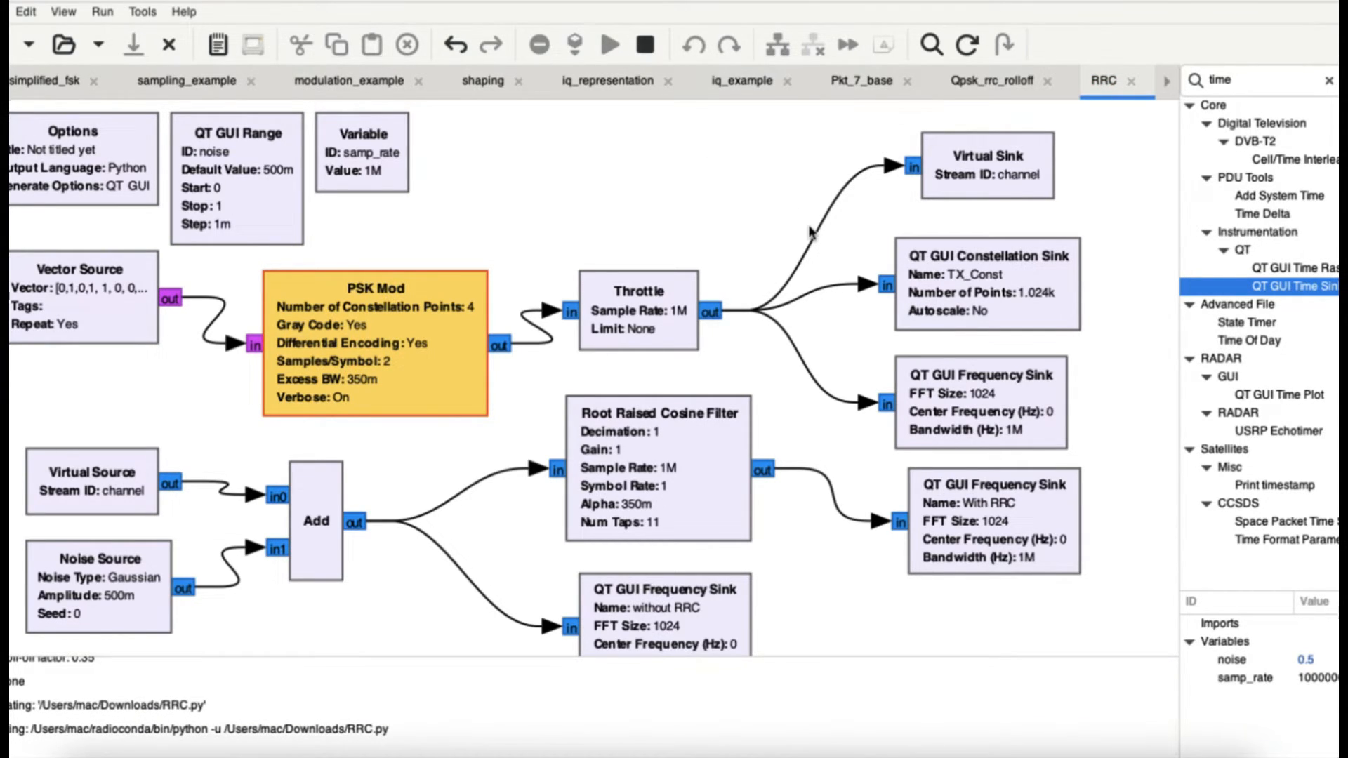
left_click(610, 45)
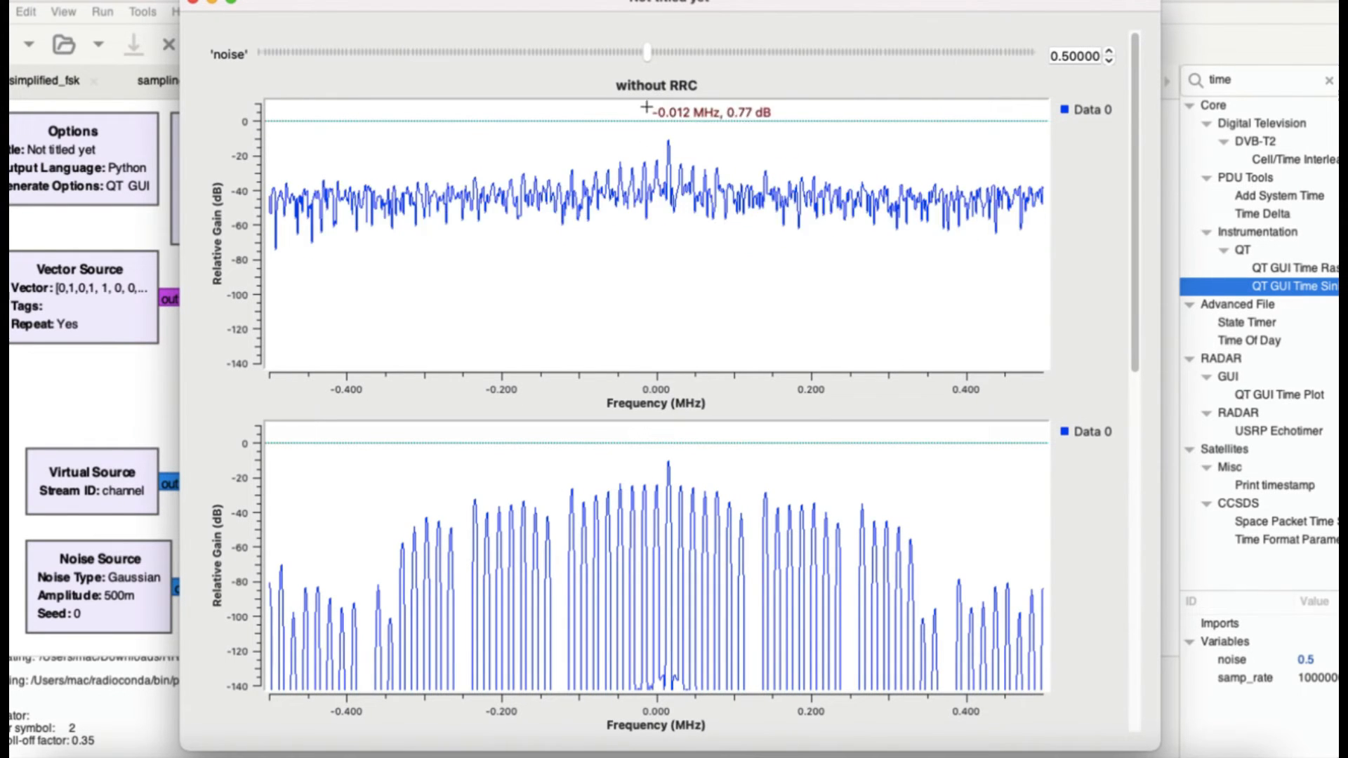
left_click_drag(647, 55, 413, 54)
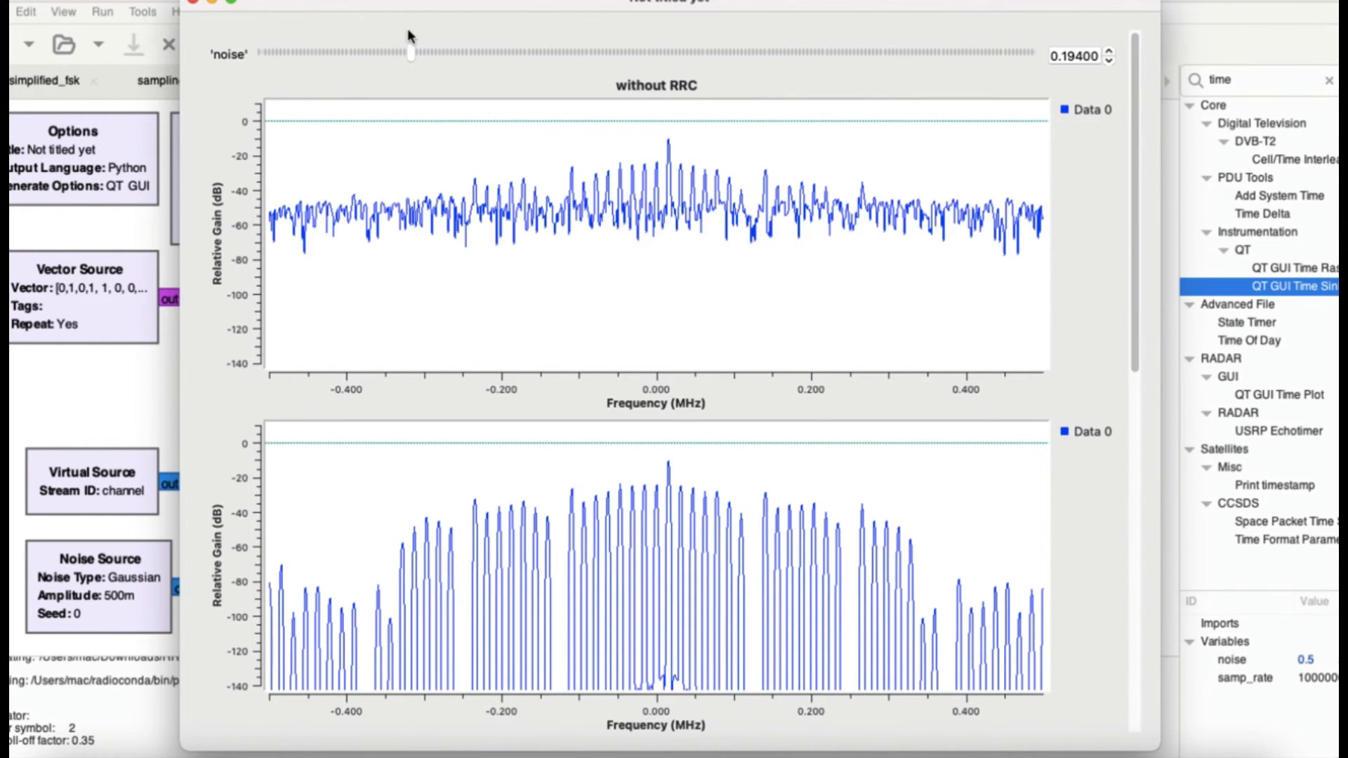
left_click_drag(412, 55, 262, 55)
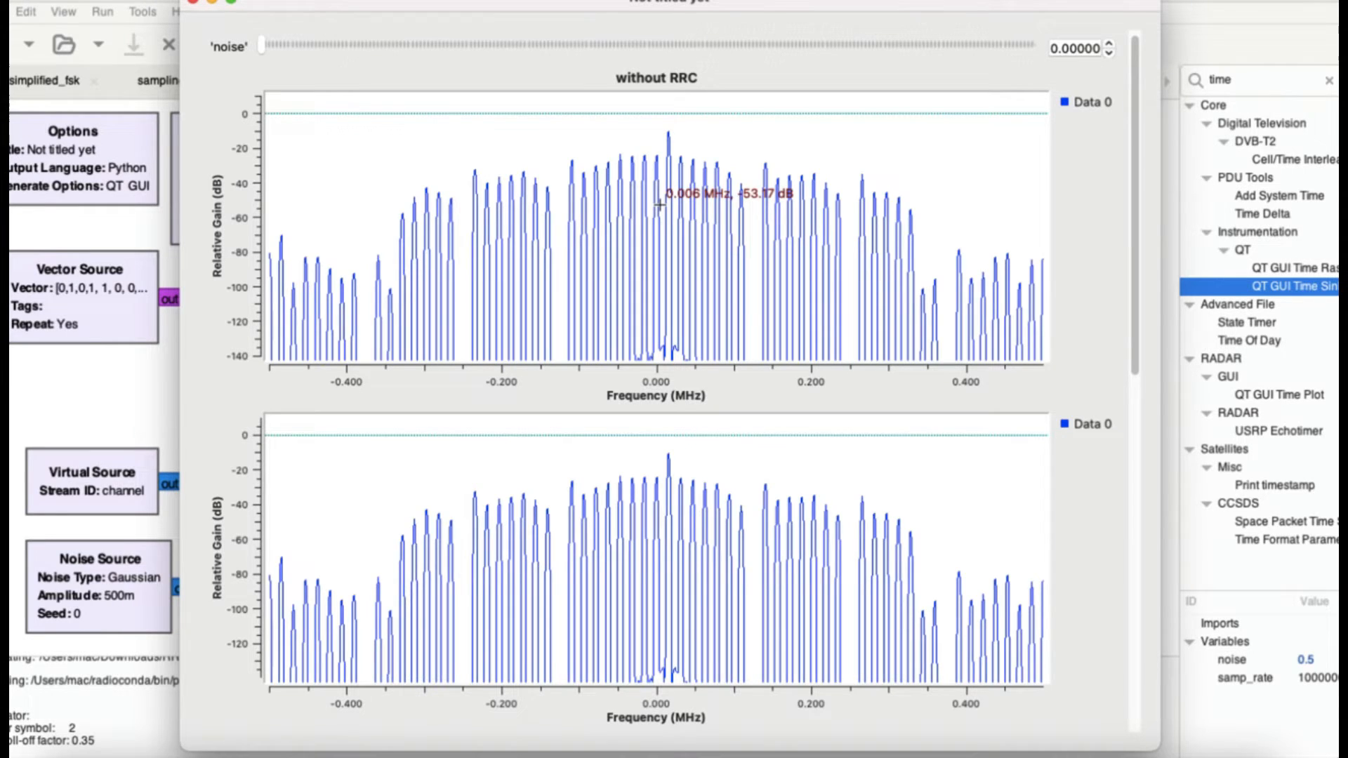
scroll("down", 3)
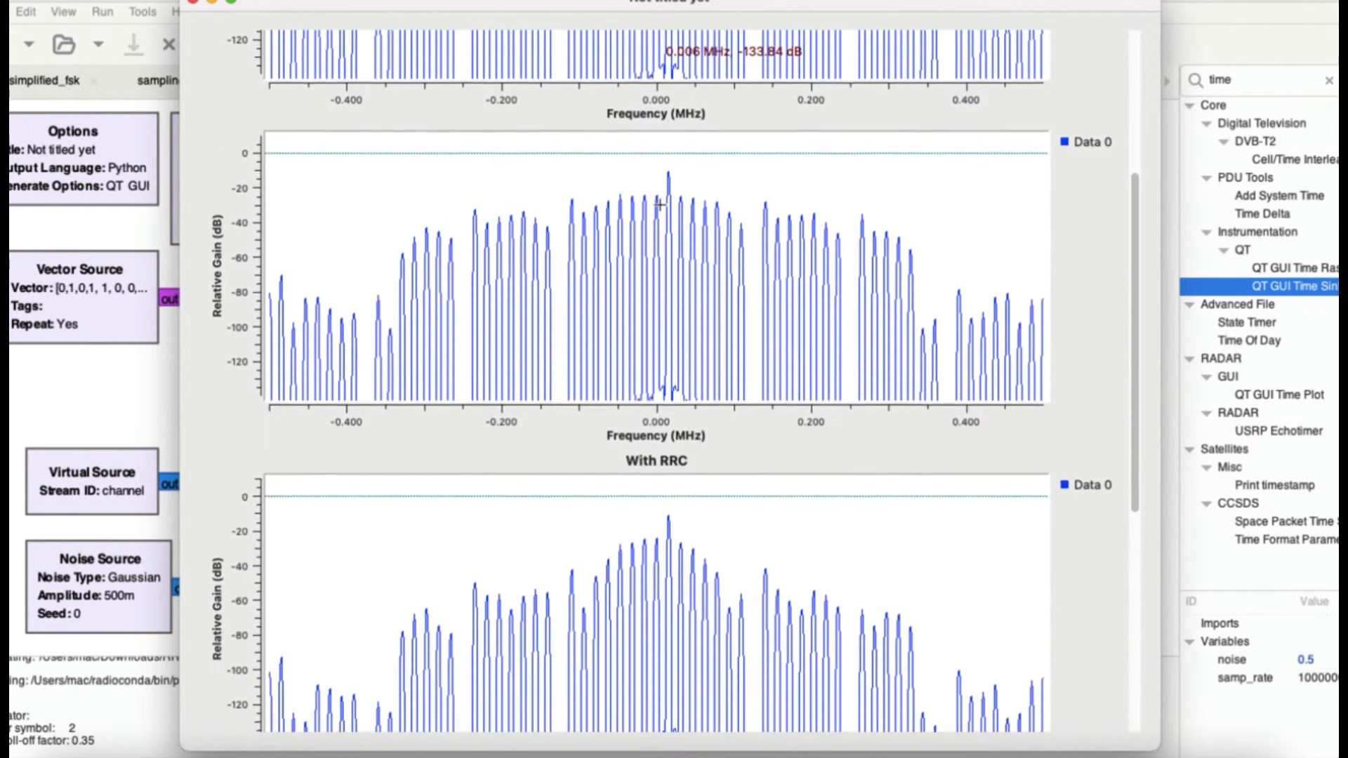
scroll("down", 3)
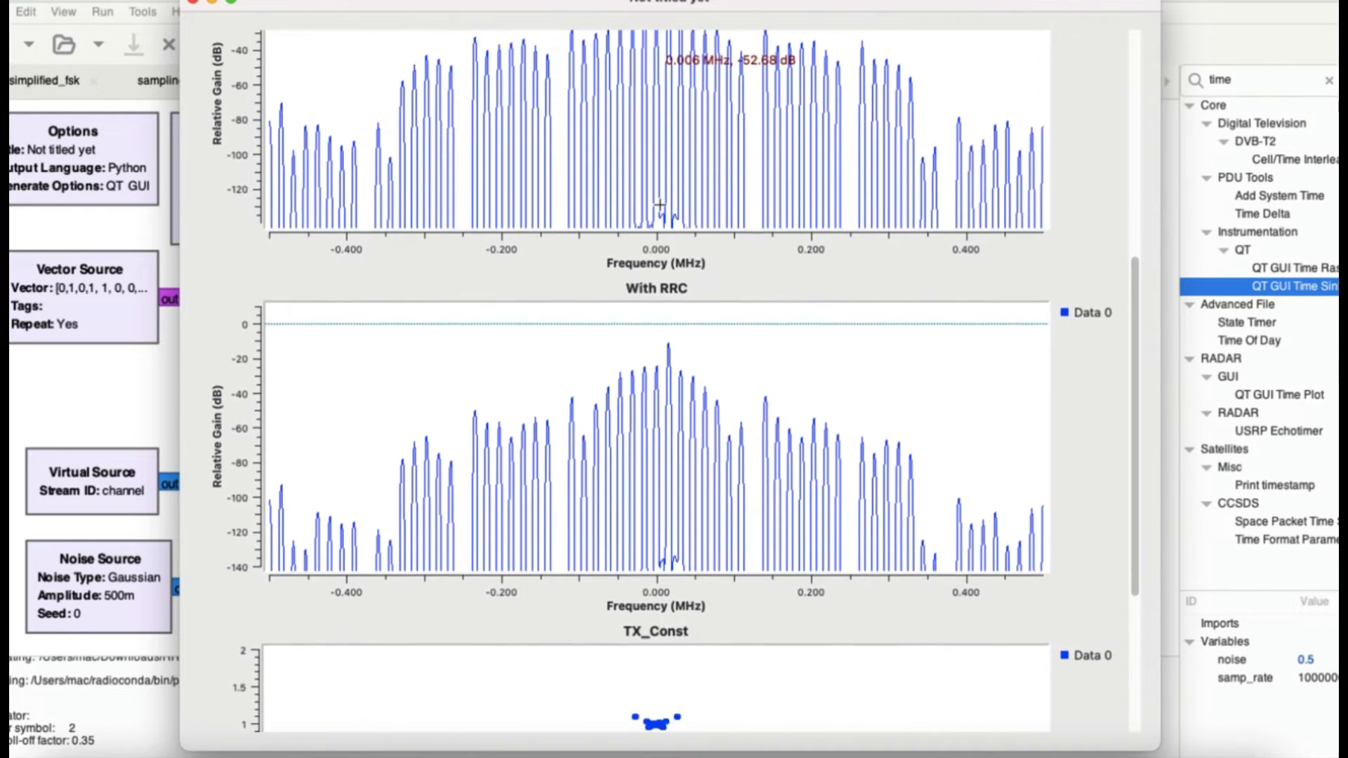
scroll("down", 3)
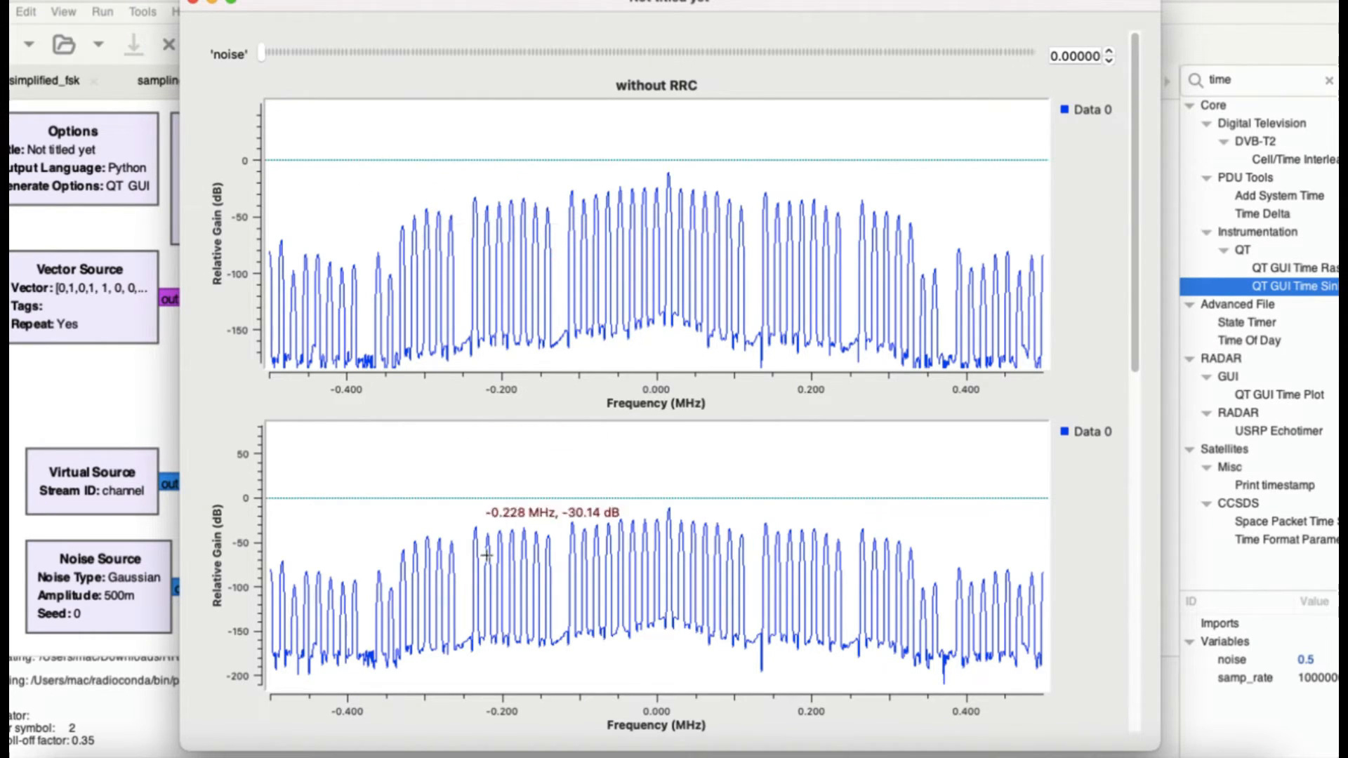
mouse_move(498, 471)
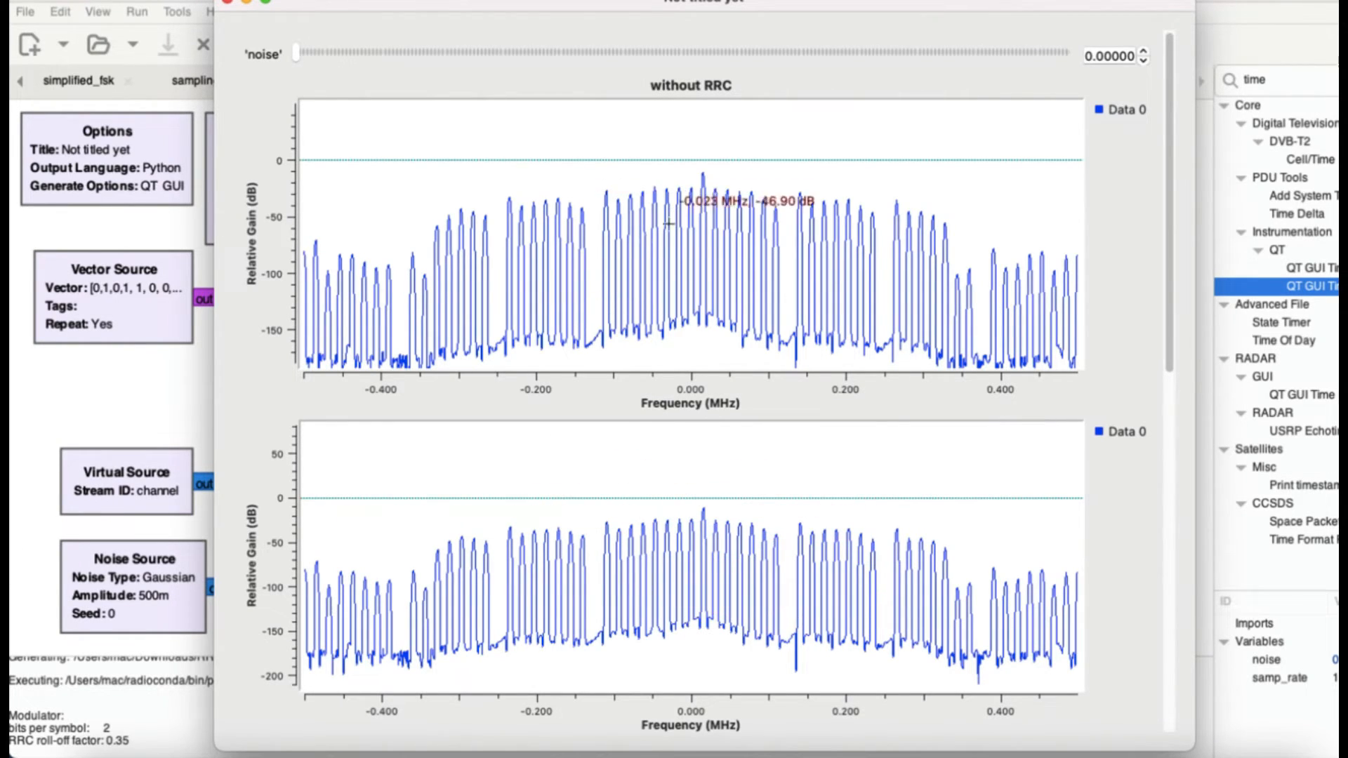
Step: Sweep the noise slider up and down through 0.013–0.216, finally settling at 0.265
left_click_drag(297, 54, 302, 53)
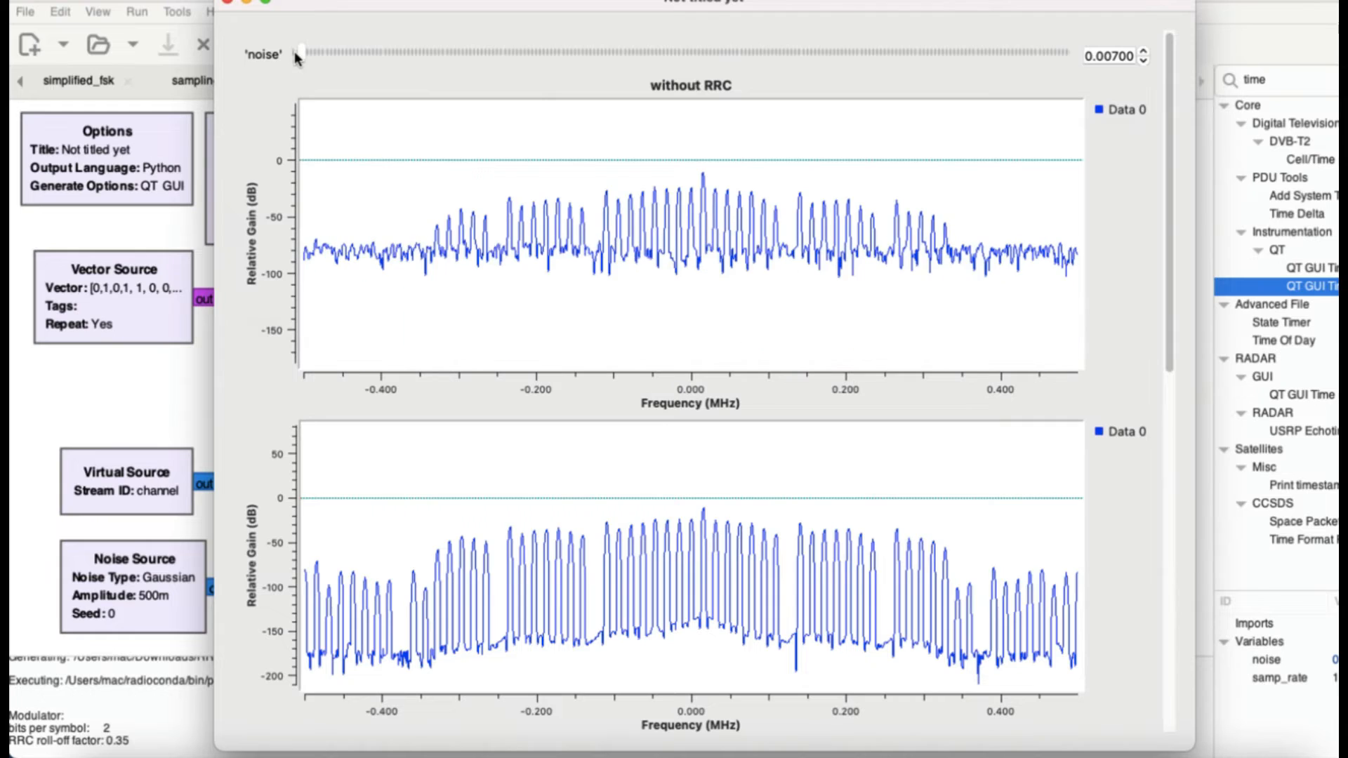
left_click_drag(299, 54, 337, 54)
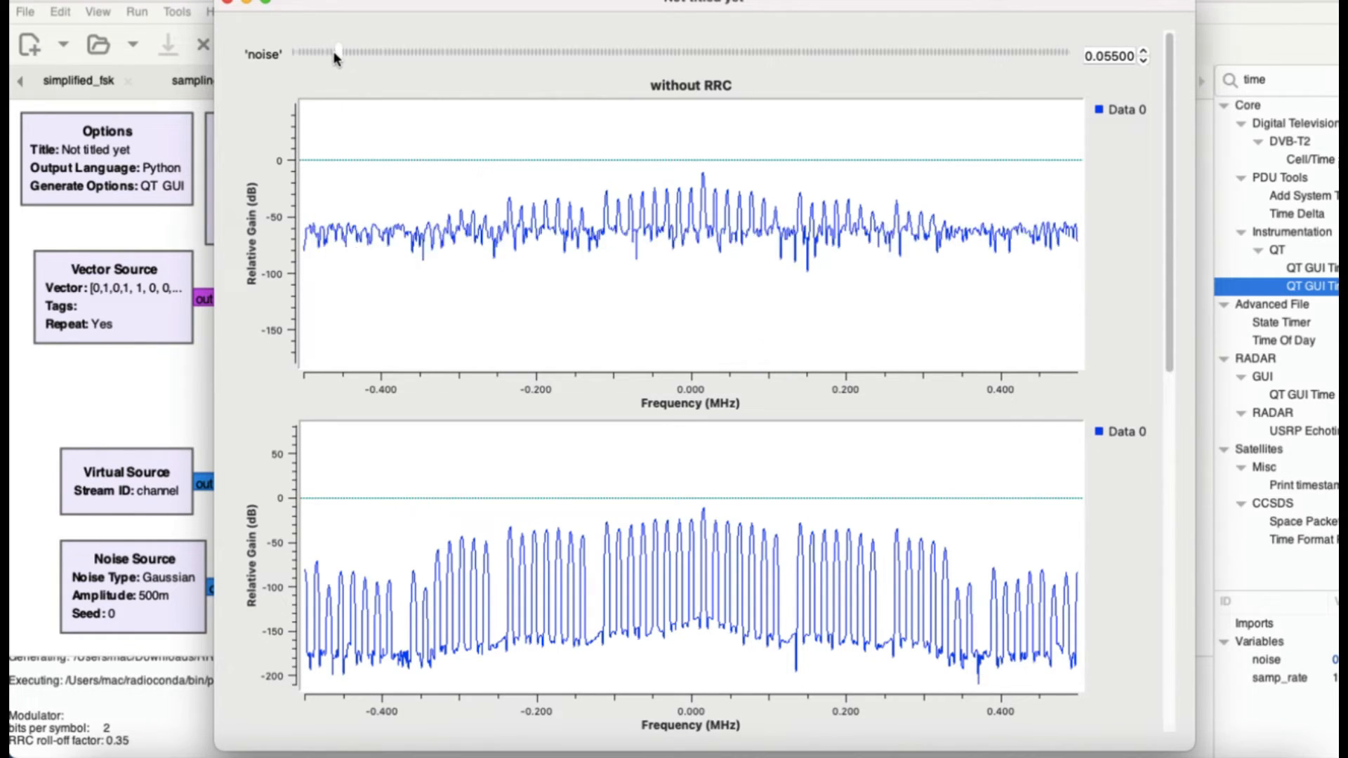
left_click_drag(337, 51, 305, 51)
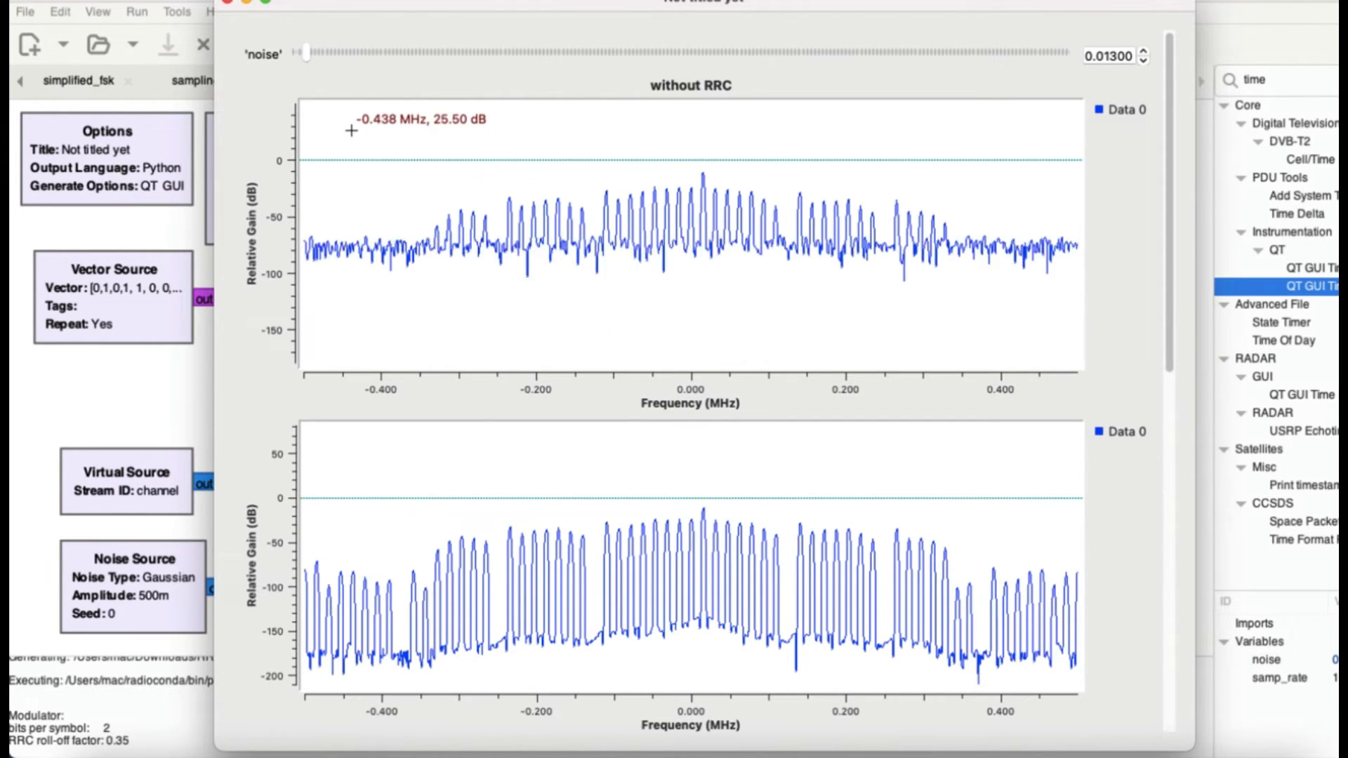
left_click_drag(309, 54, 361, 54)
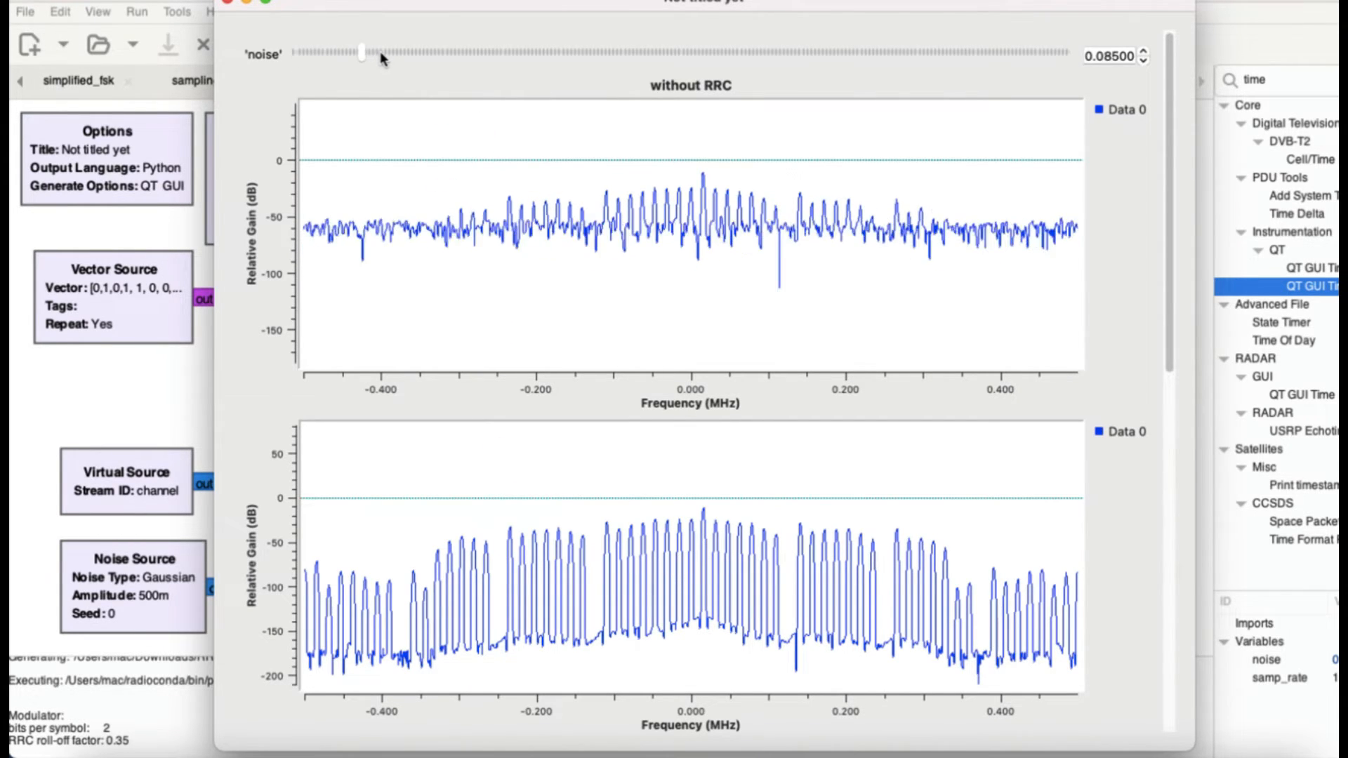
left_click_drag(361, 53, 460, 54)
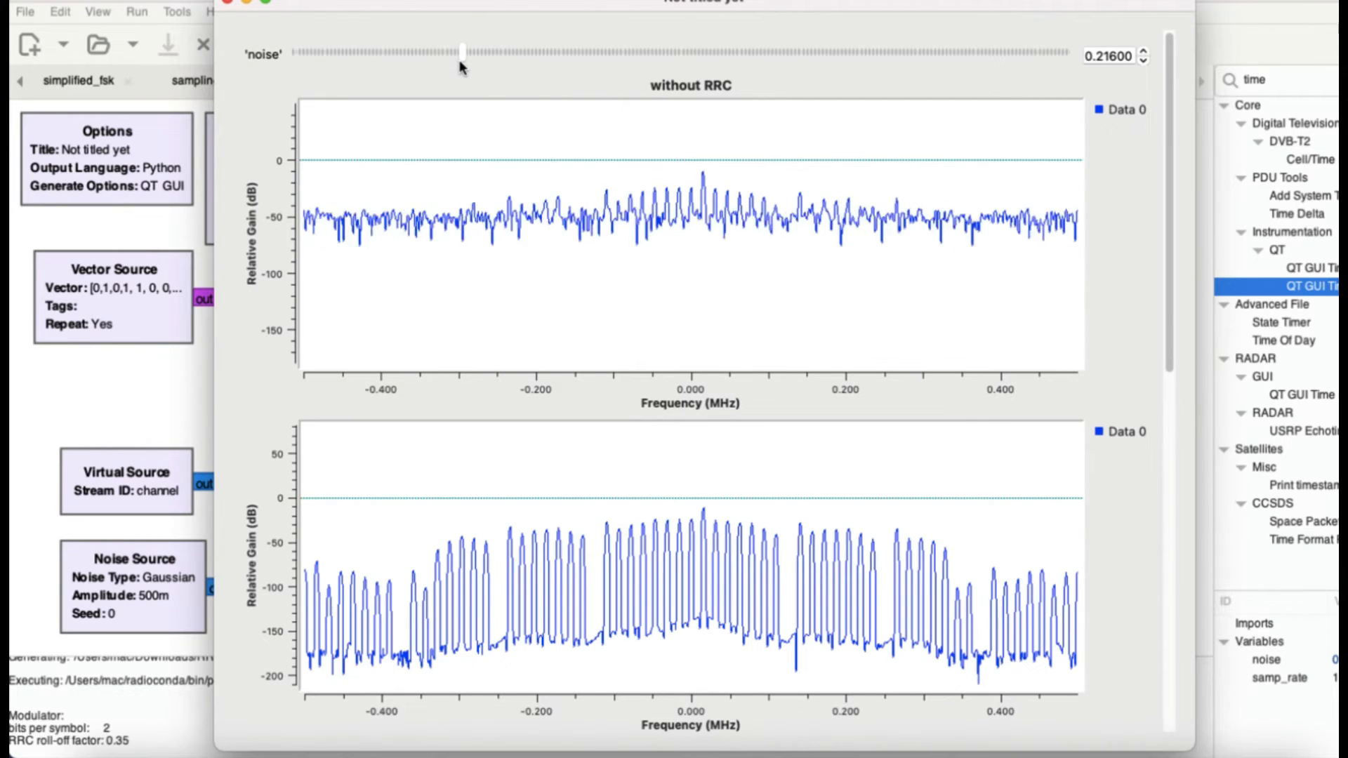
left_click_drag(460, 52, 500, 51)
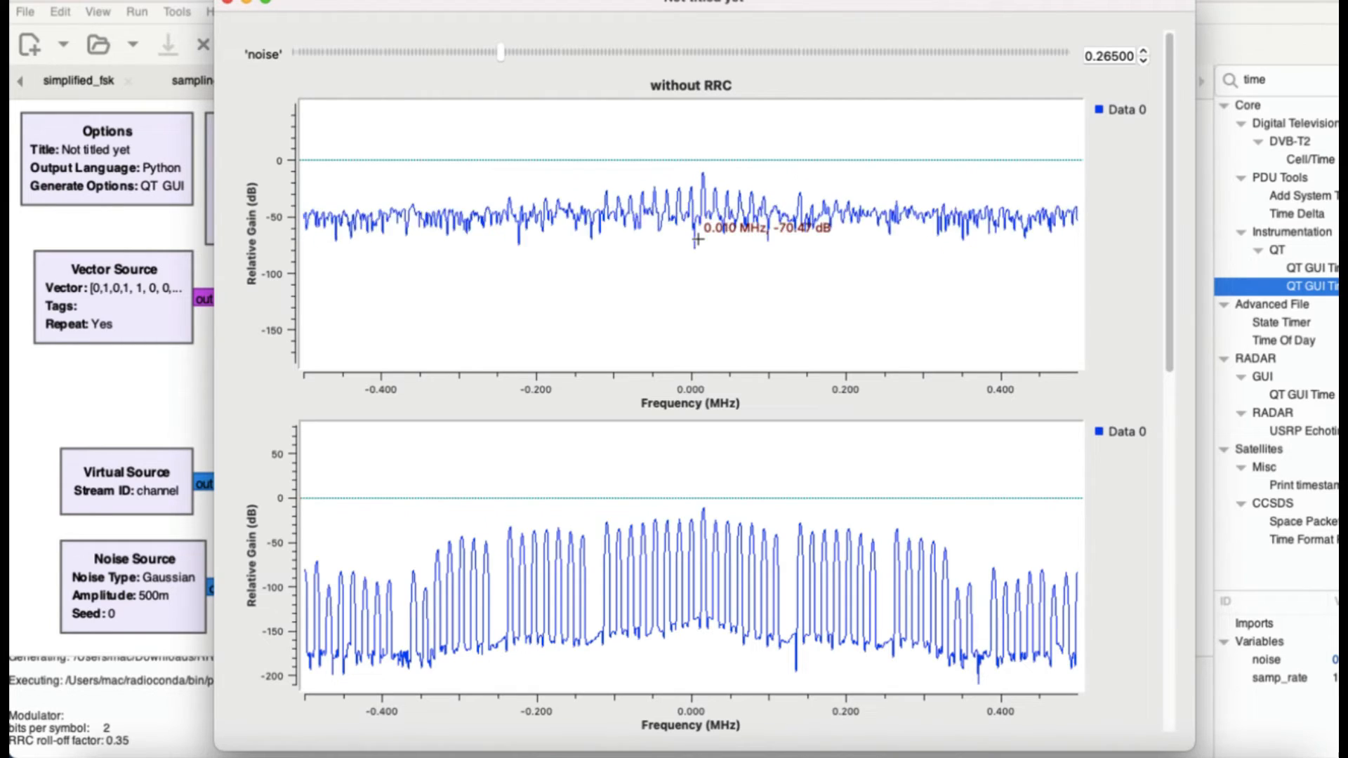
mouse_move(806, 566)
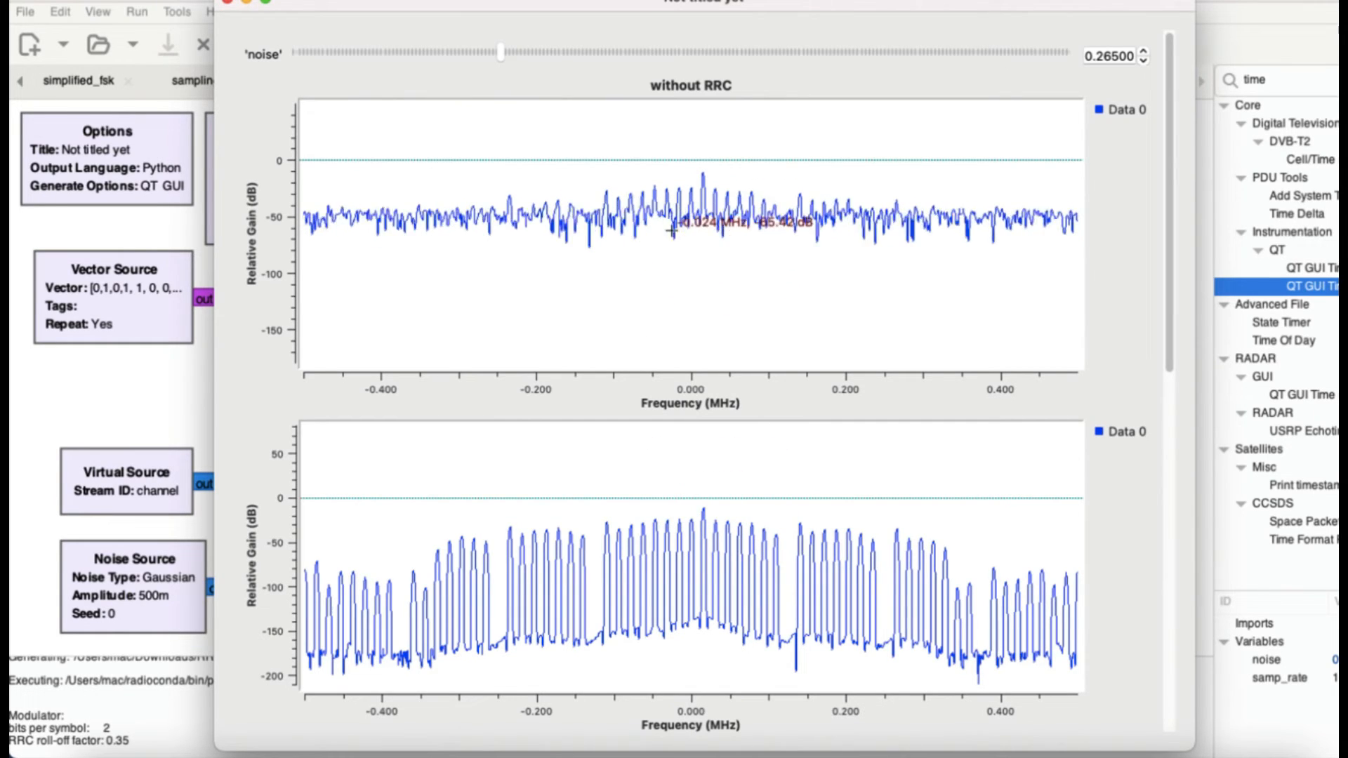
mouse_move(506, 68)
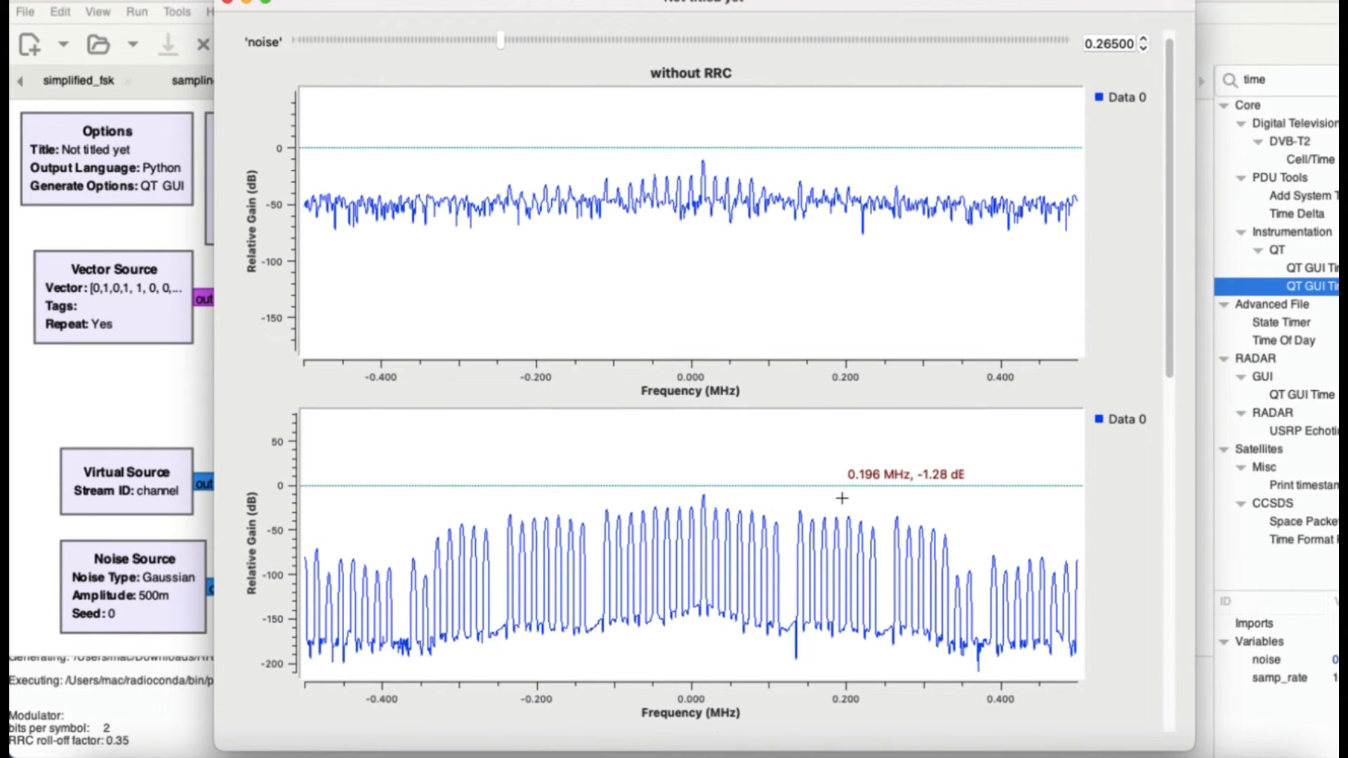
scroll("down", 3)
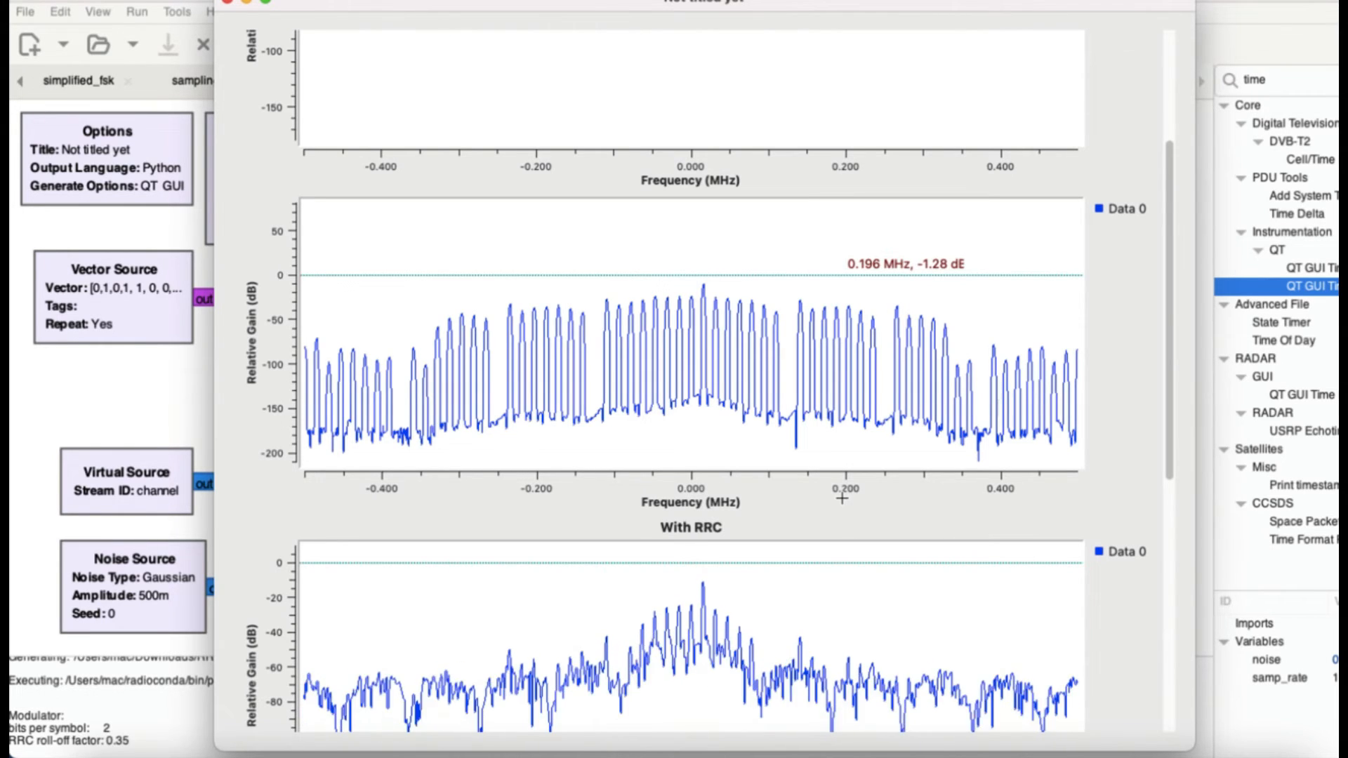
scroll("down", 3)
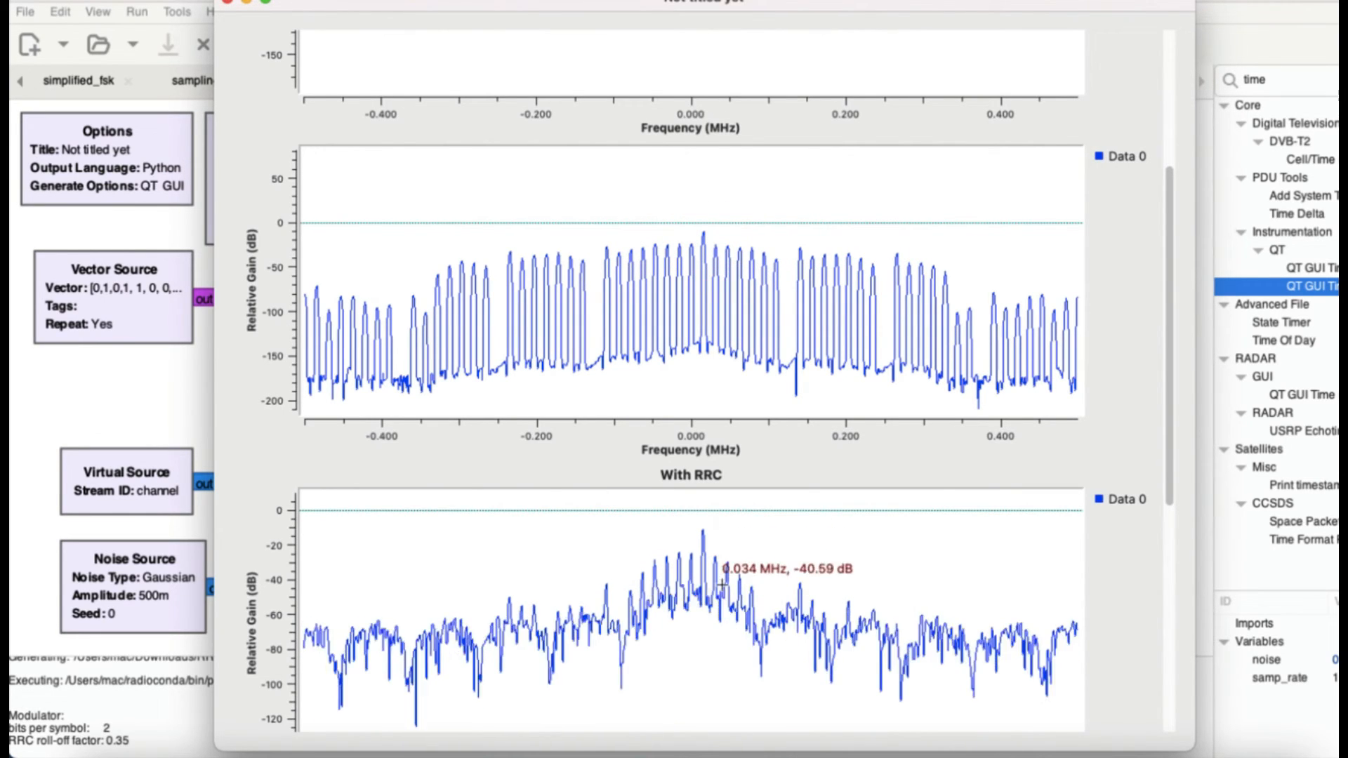
mouse_move(736, 576)
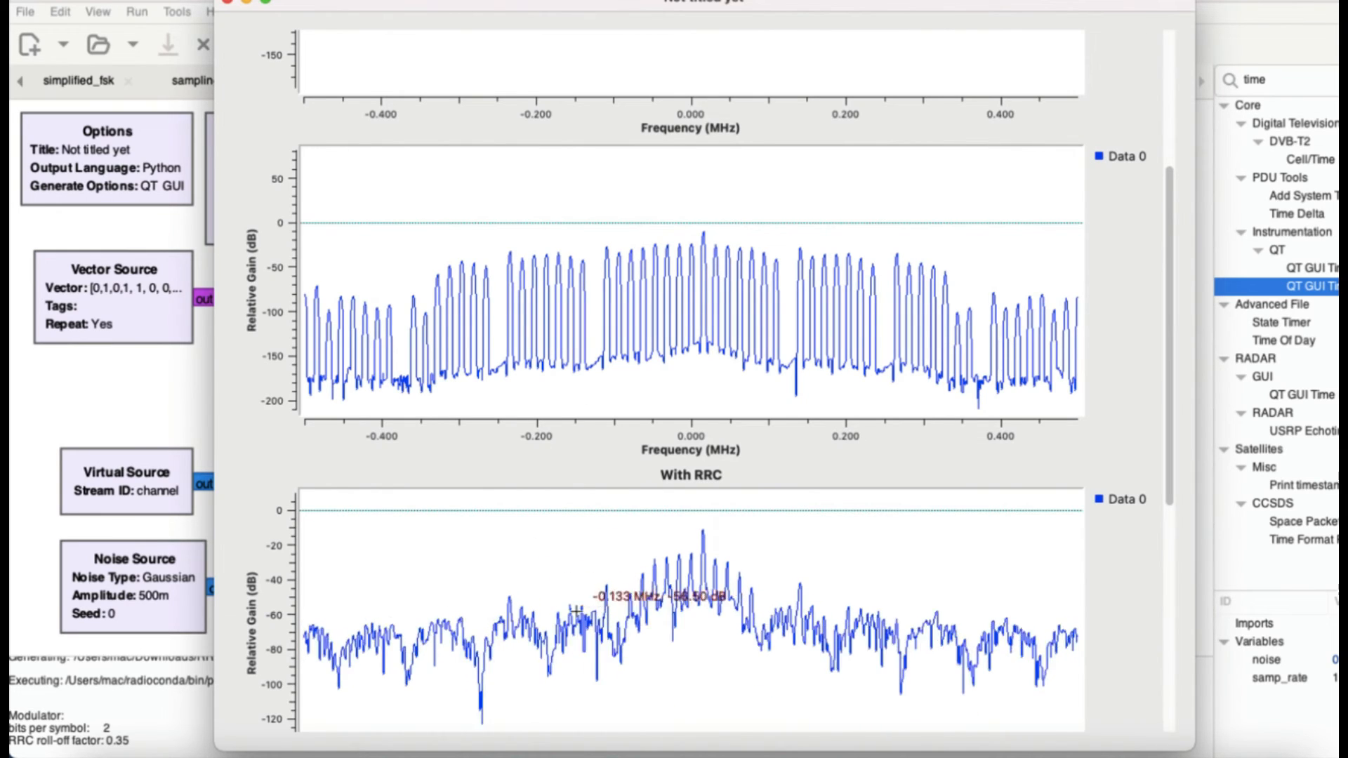
mouse_move(953, 563)
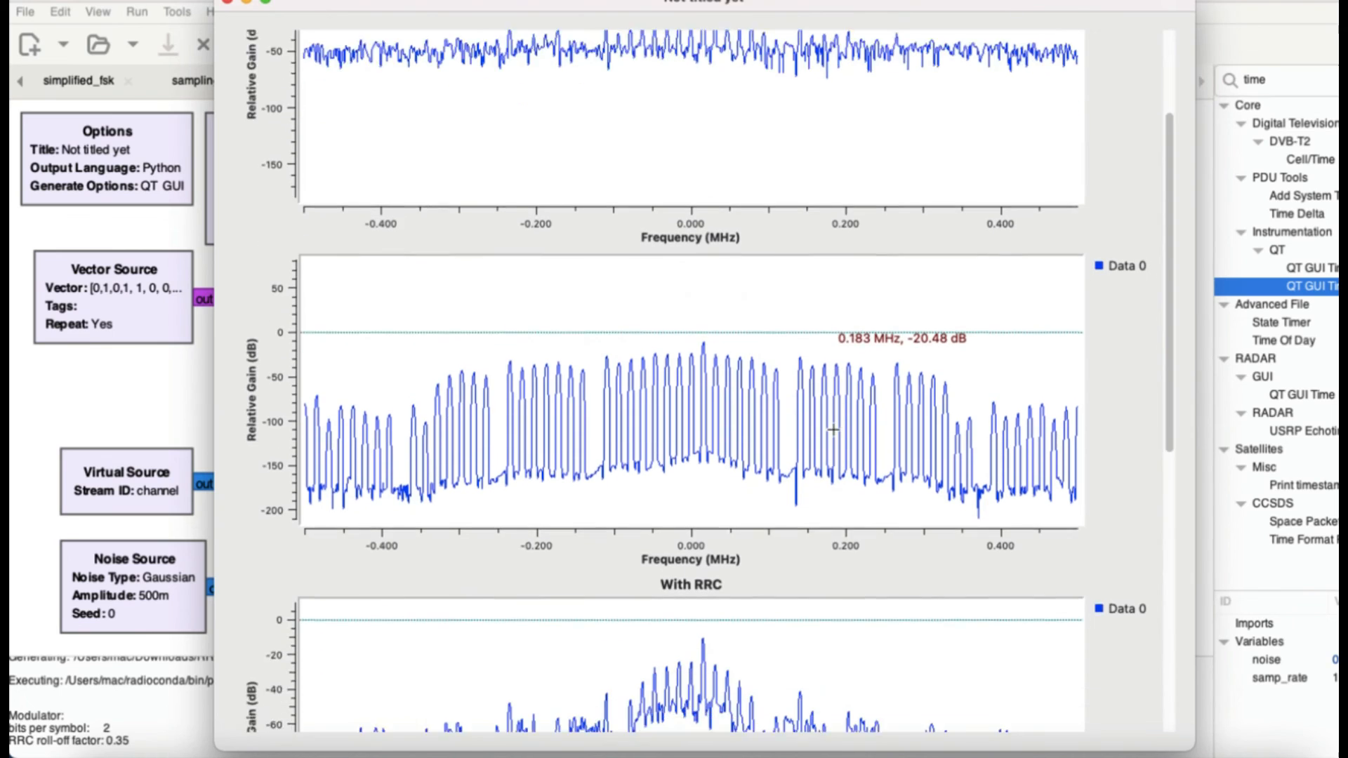
scroll("down", 3)
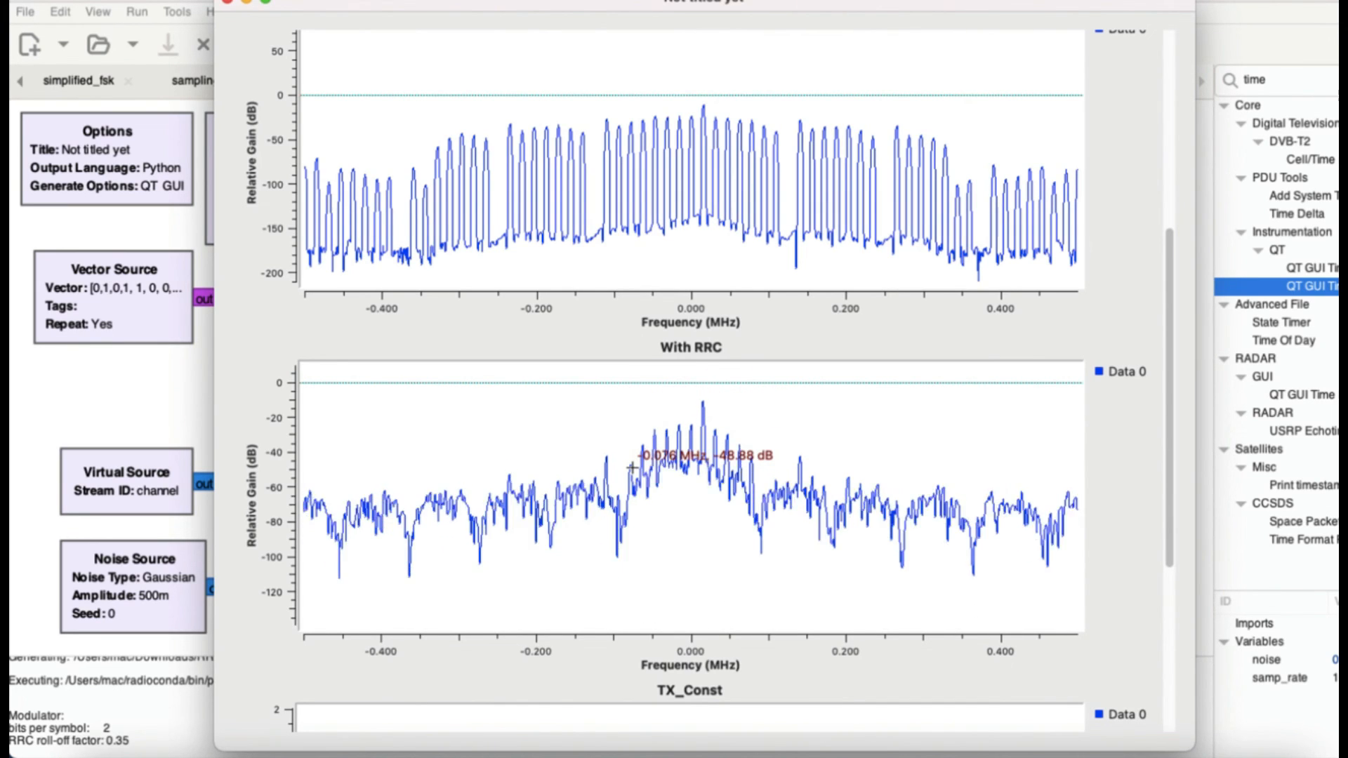
scroll("down", 3)
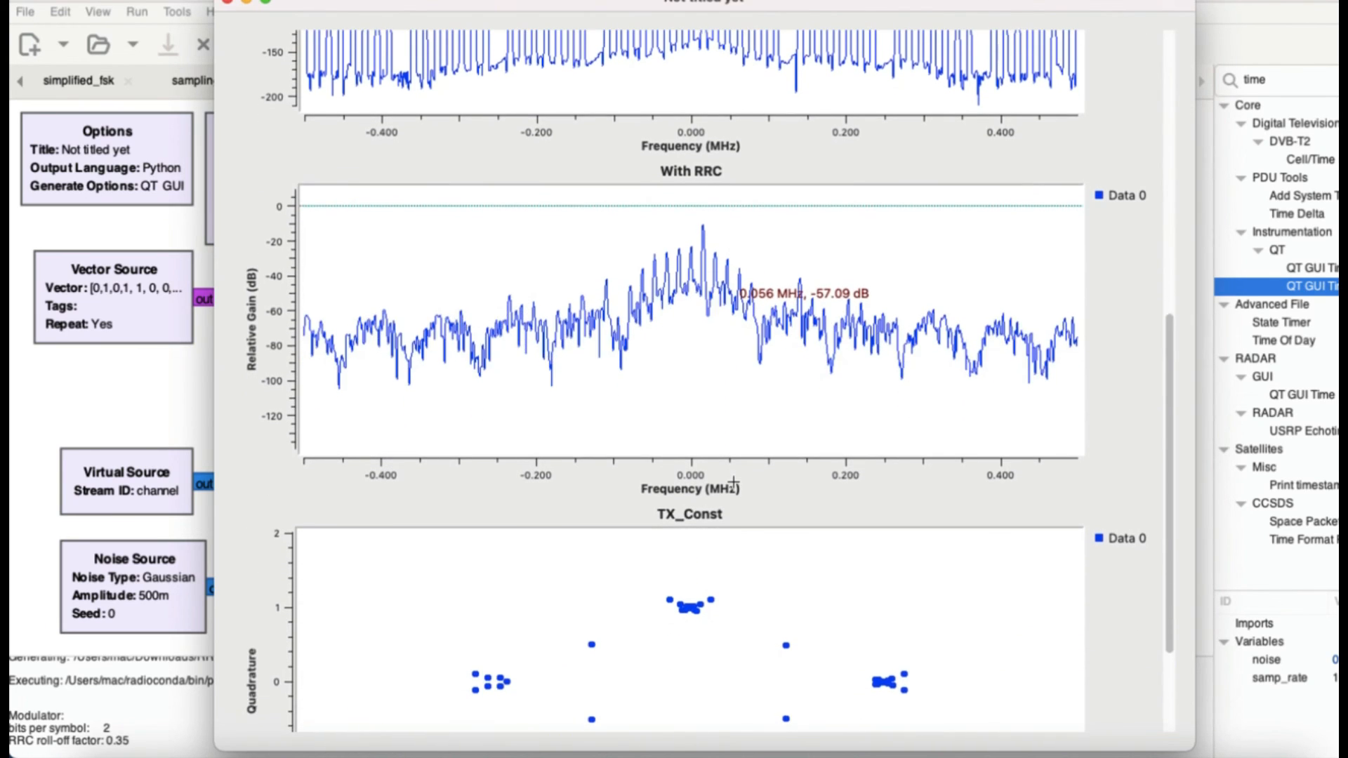